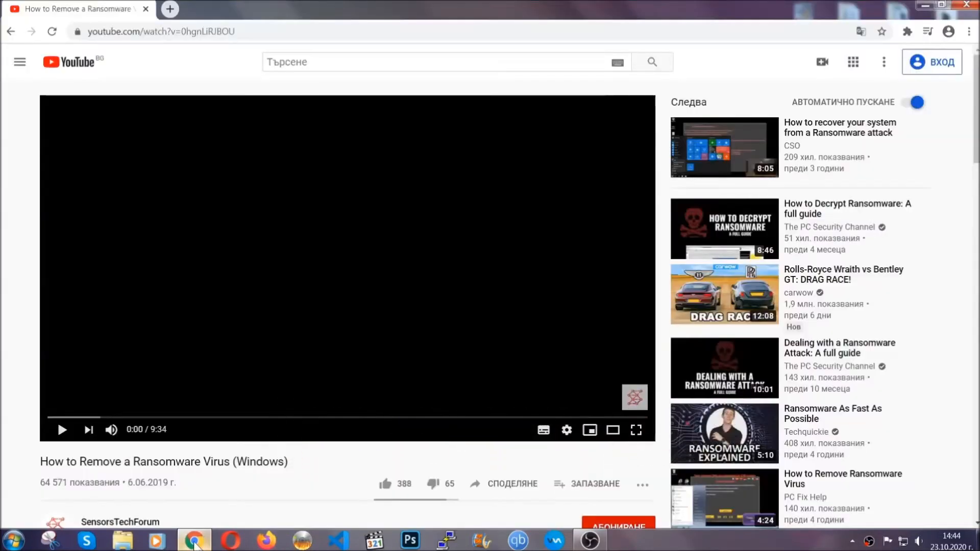
Follow the description link to the SensorsTechForum article and download the SpyHunter installer.
scroll("down", 3)
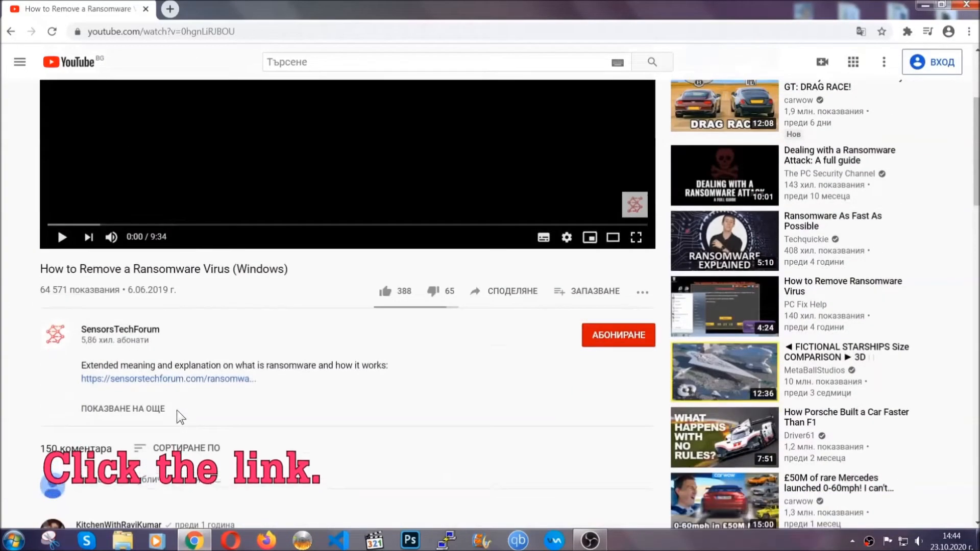
left_click(167, 379)
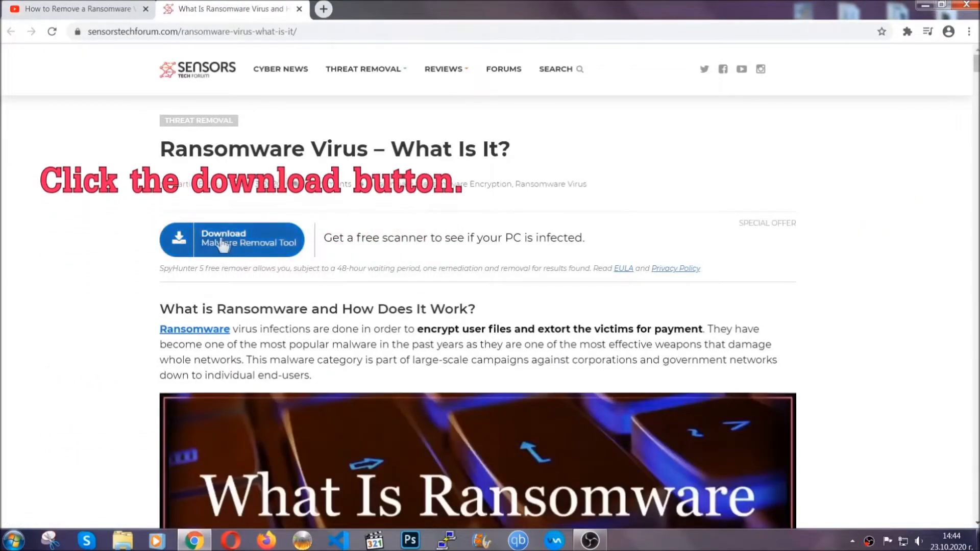
left_click(232, 238)
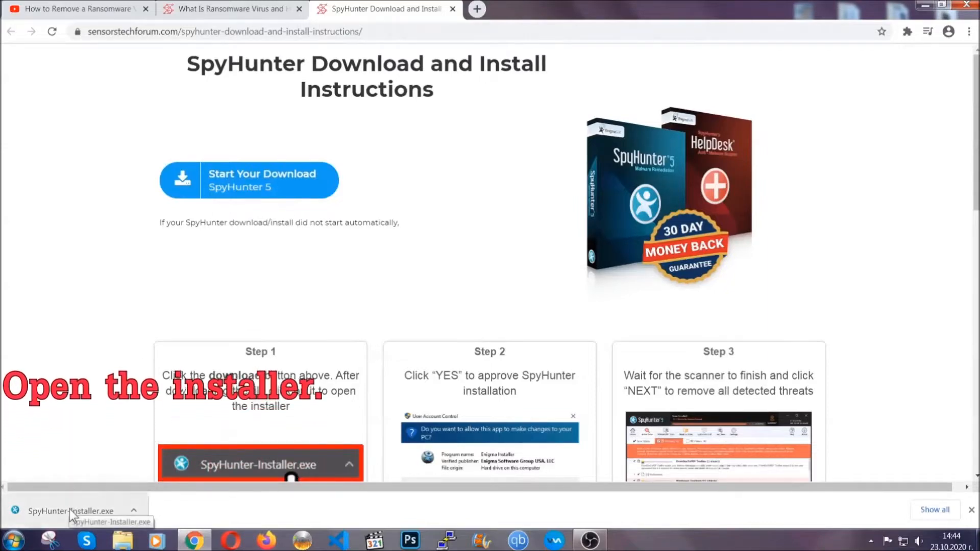
Run SpyHunter-Installer.exe in English, accept the EULA and install.
left_click(68, 510)
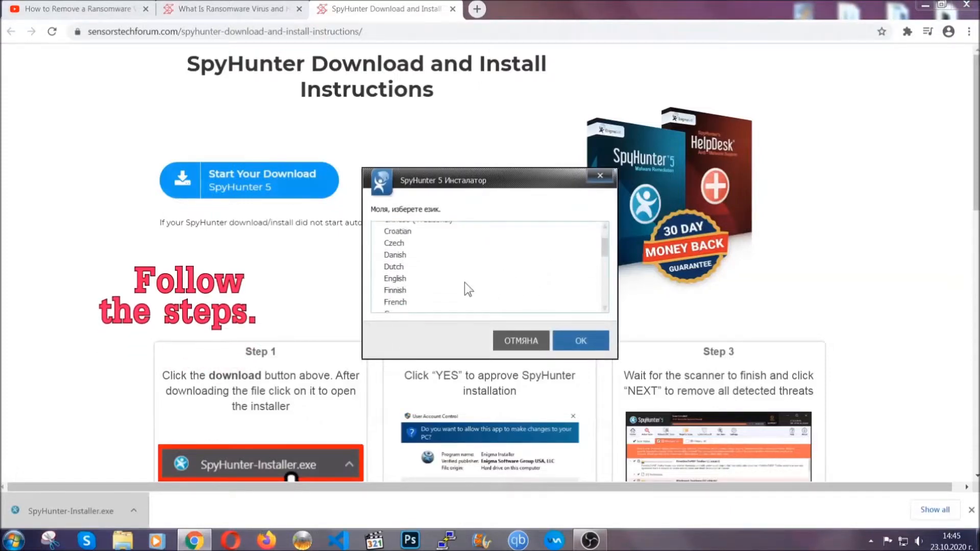
left_click(394, 278)
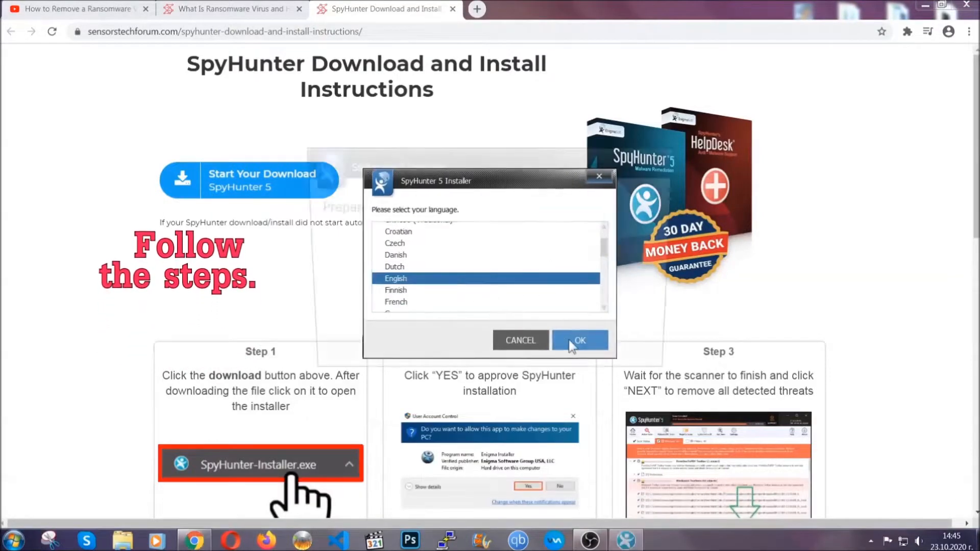
left_click(578, 339)
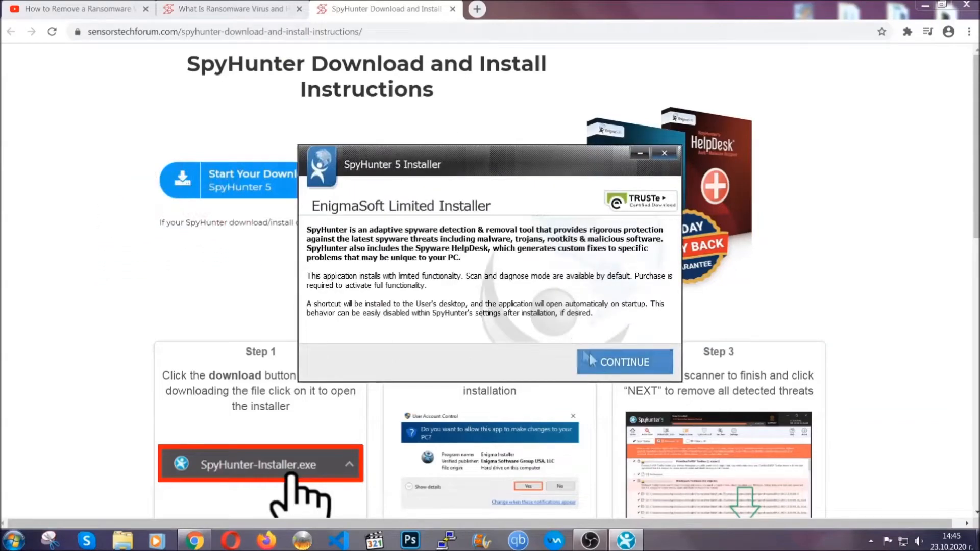
left_click(623, 362)
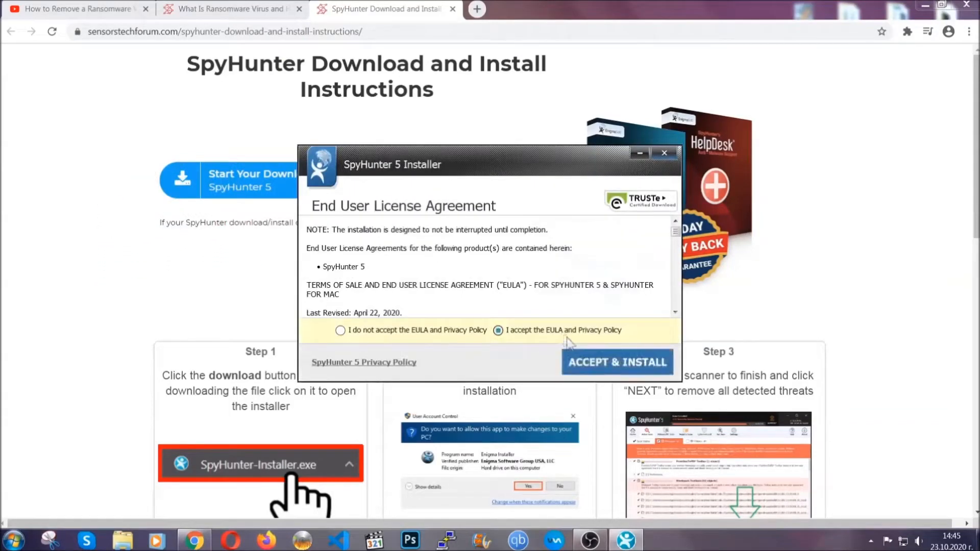
left_click(616, 361)
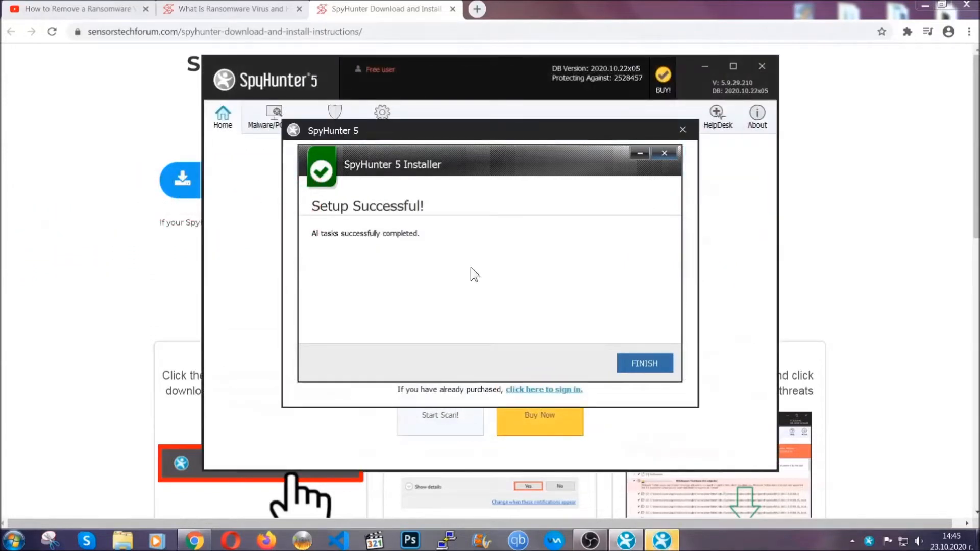
Dismiss the setup notice and mark all detected PUPs (PUP.Keygen.BB, Keygen.exe) for removal.
left_click(644, 363)
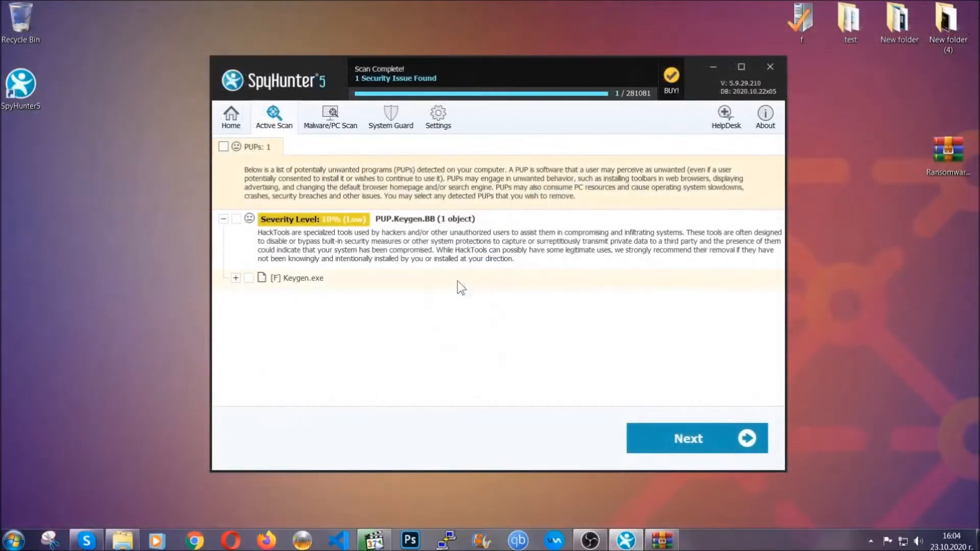
left_click(223, 146)
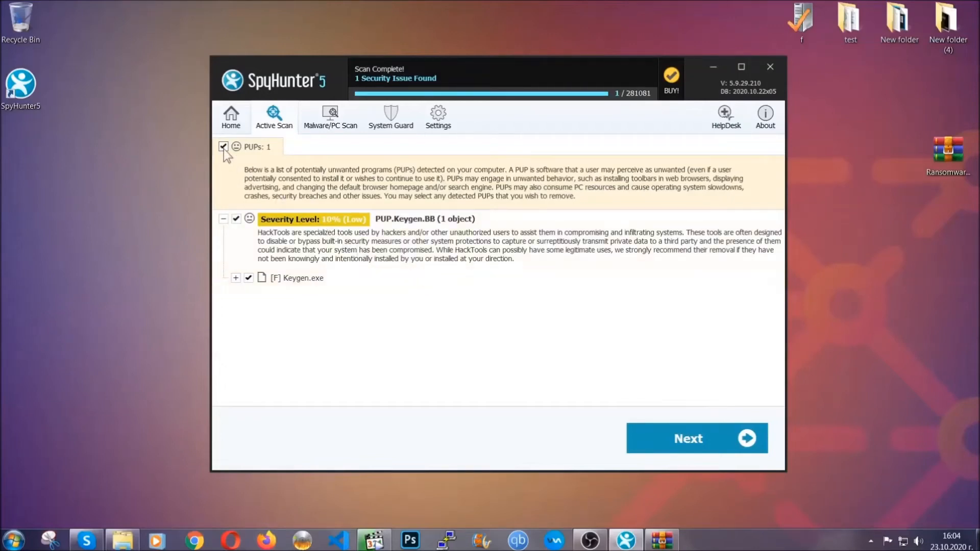
mouse_move(691, 438)
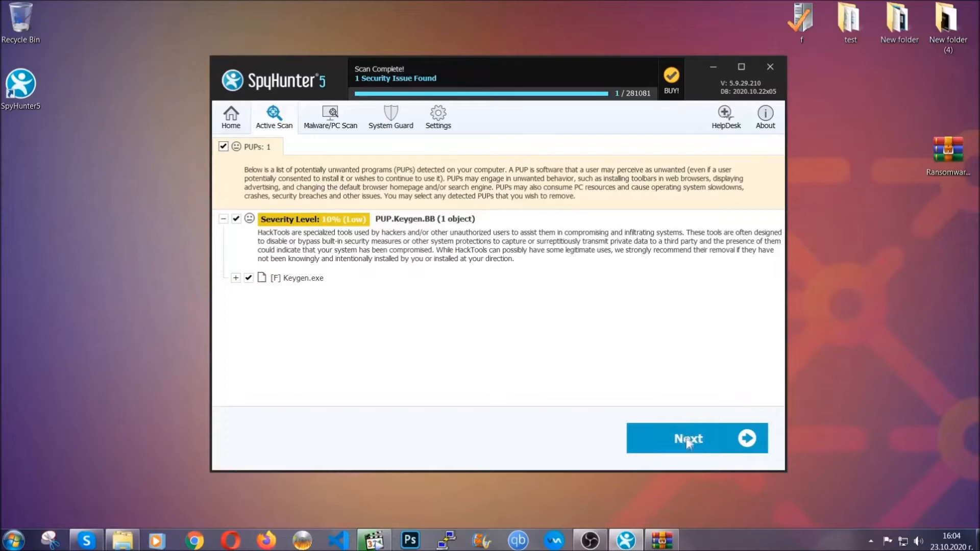
mouse_move(686, 444)
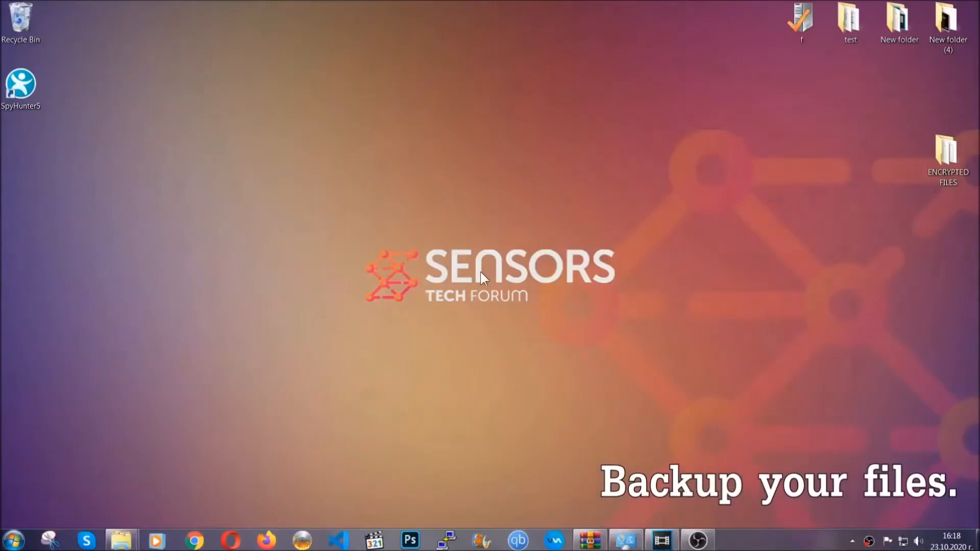
Copy all six encrypted .efji files from the ENCRYPTED FILES desktop folder.
left_click(947, 150)
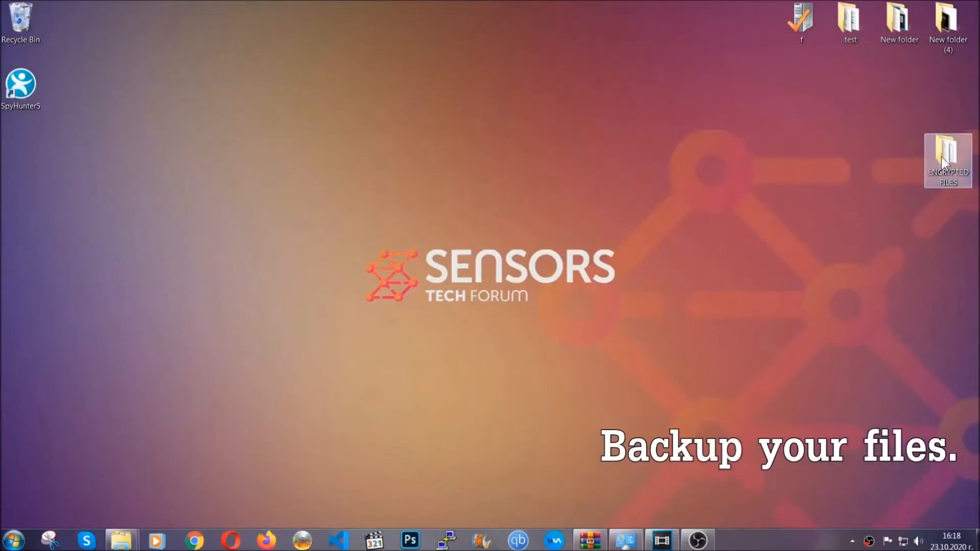
double_click(947, 160)
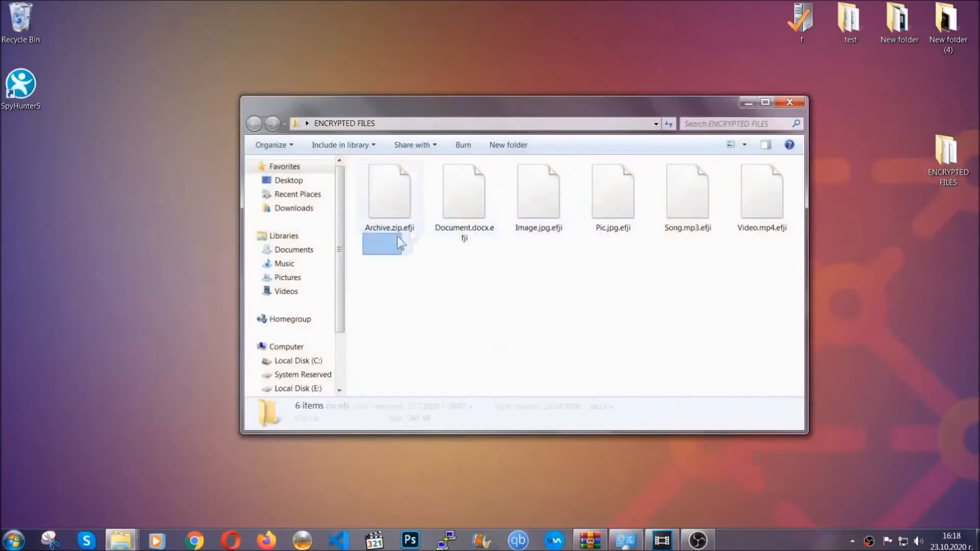
right_click(762, 193)
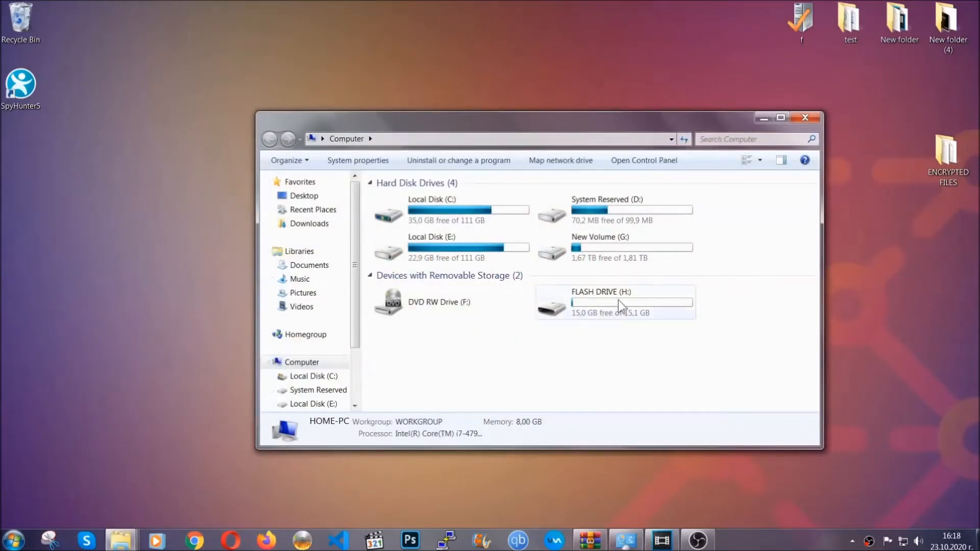
Paste the encrypted files onto FLASH DRIVE (H:) as a backup and close the window.
double_click(614, 302)
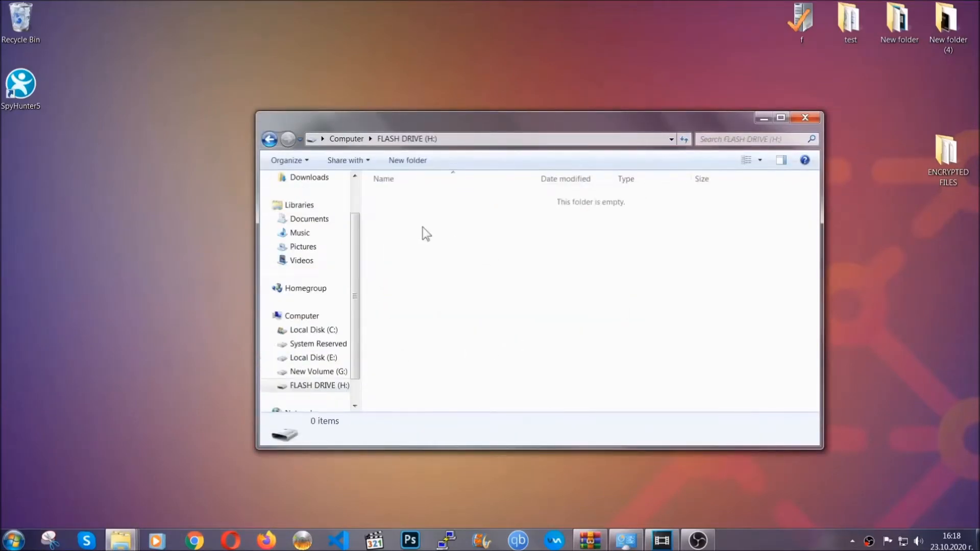
right_click(426, 233)
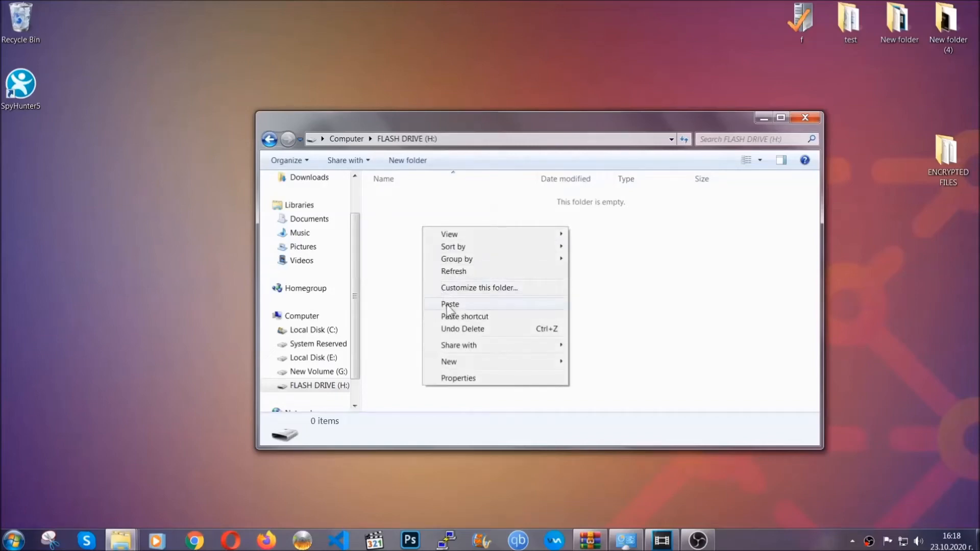
left_click(450, 304)
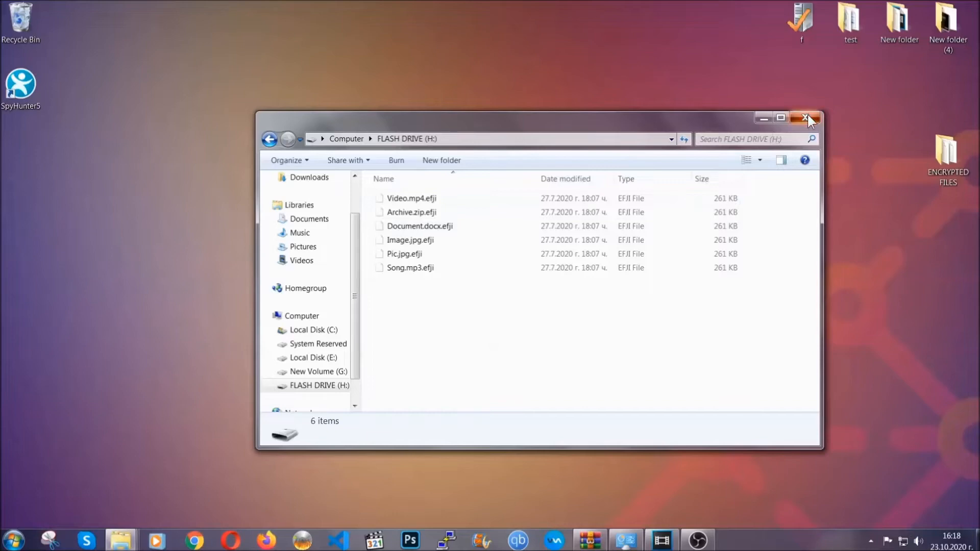
left_click(806, 119)
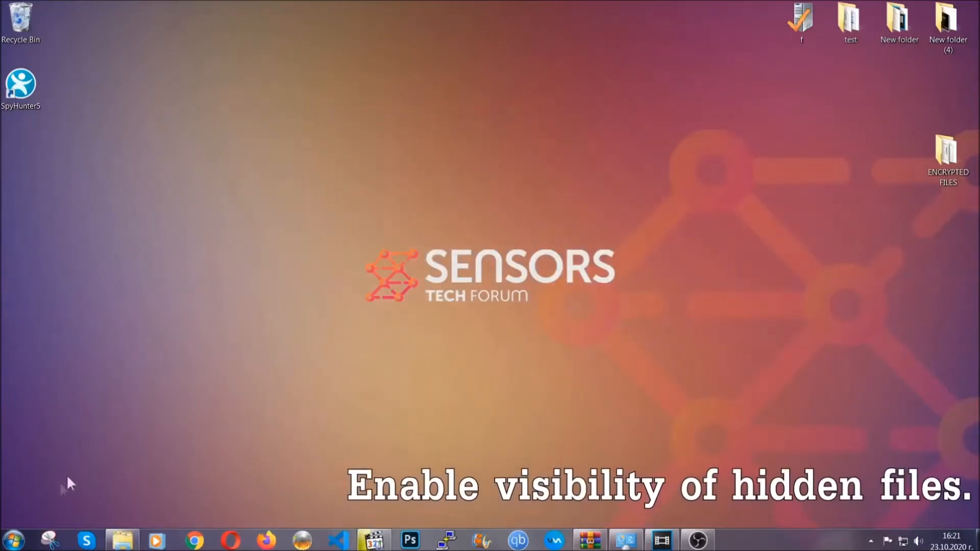
Via Start search 'show hidden files and folders', set Folder Options to show hidden files, folders and drives.
left_click(12, 539)
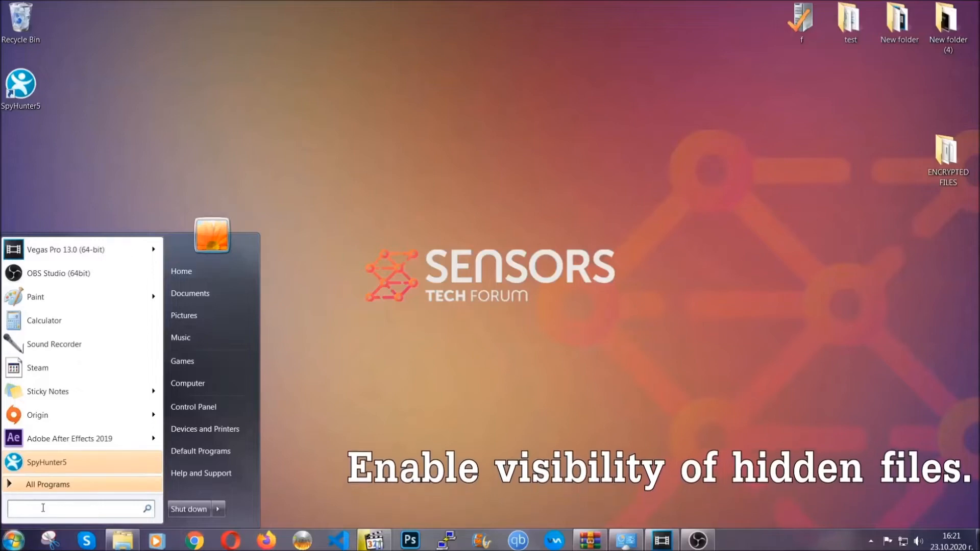
type("s")
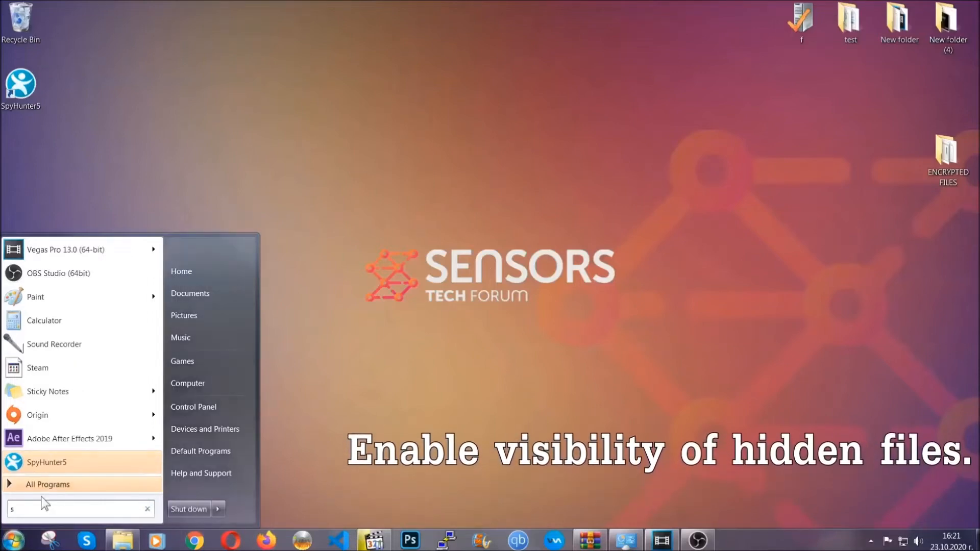
type("how hidden files and folders")
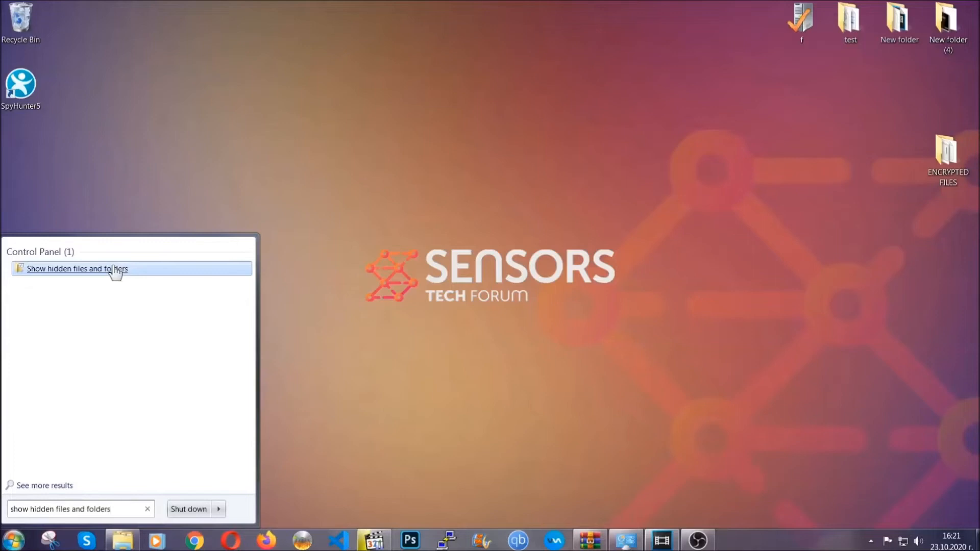
left_click(77, 268)
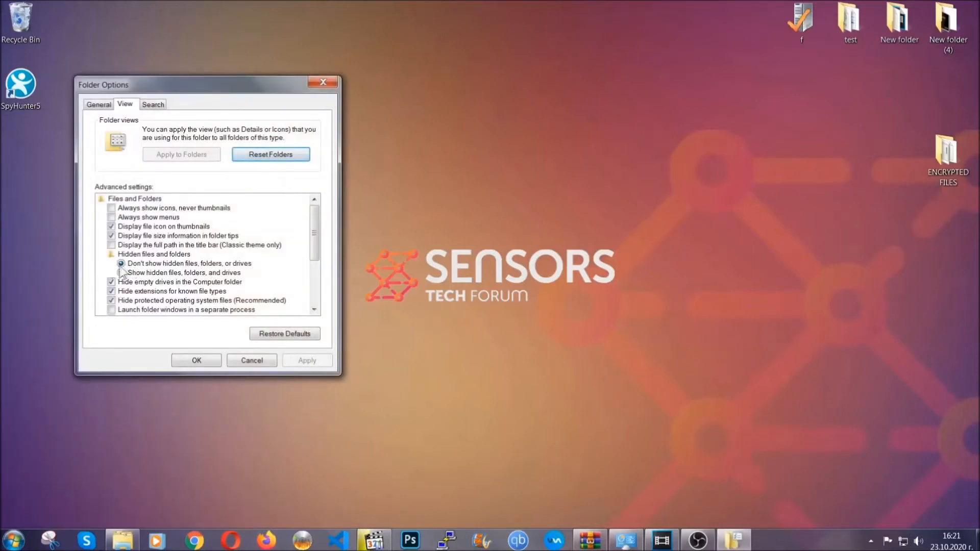
left_click(122, 272)
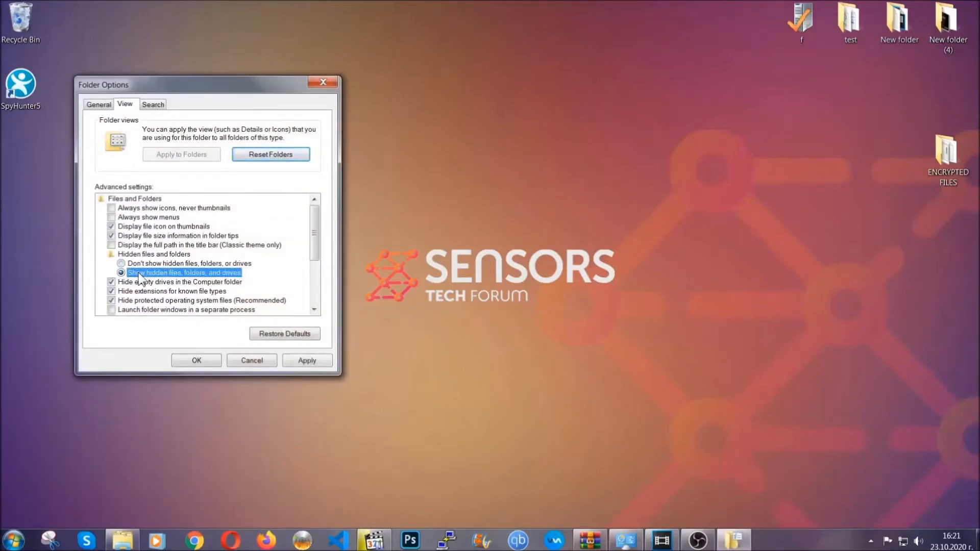
left_click(306, 360)
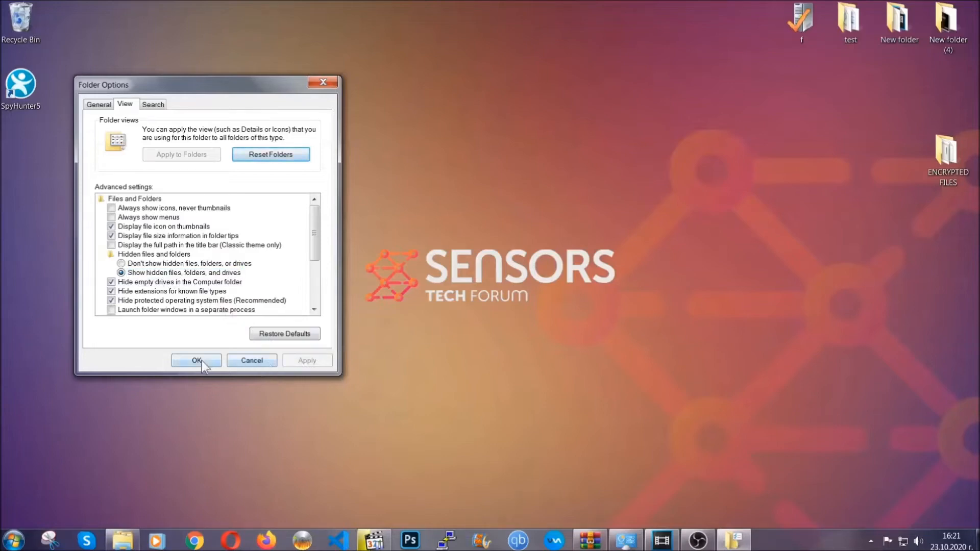
left_click(196, 360)
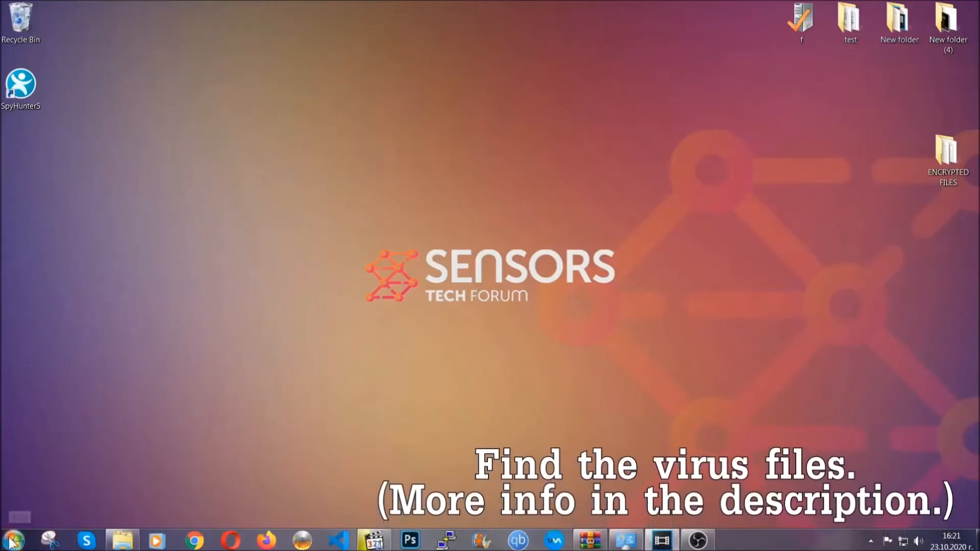
Search Computer for 'fileextension:exe Example Virus Name'.
left_click(10, 539)
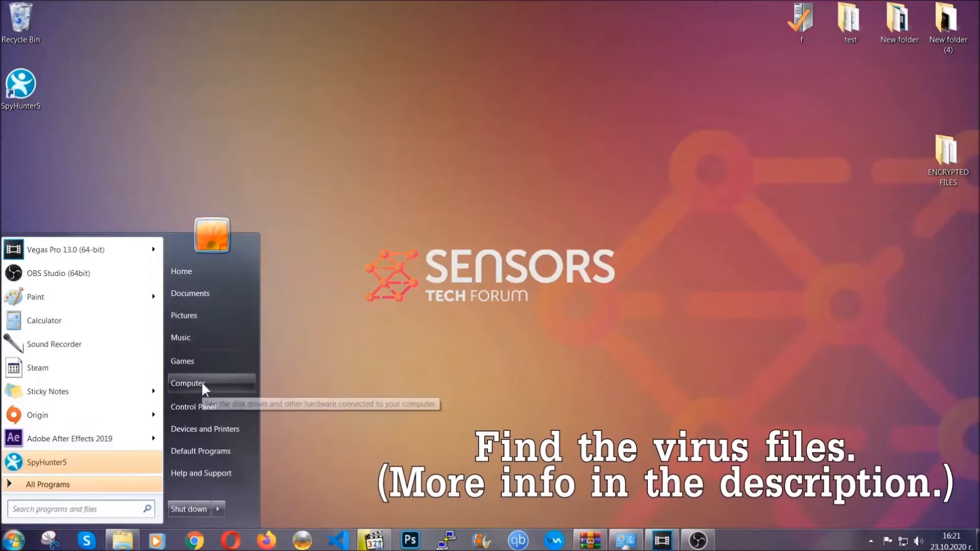
left_click(188, 383)
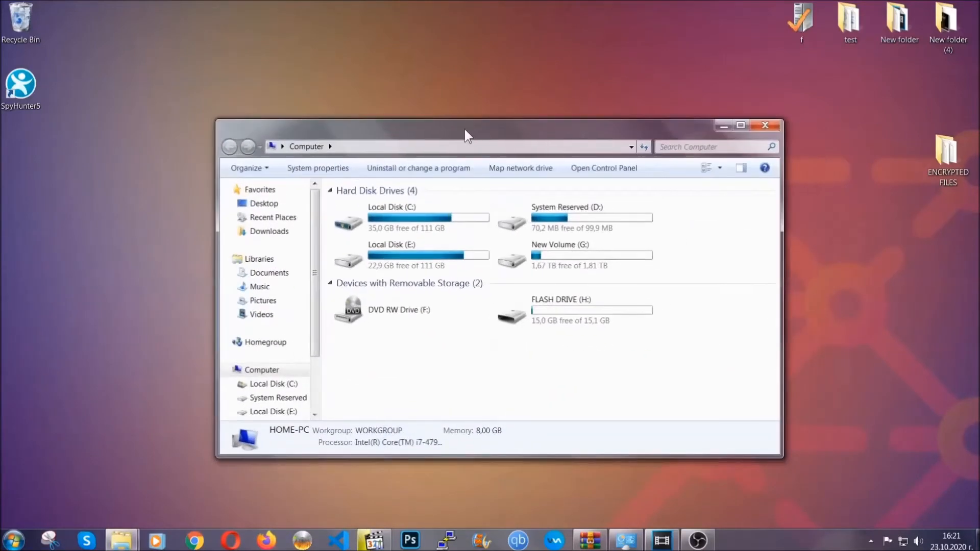
left_click(713, 146)
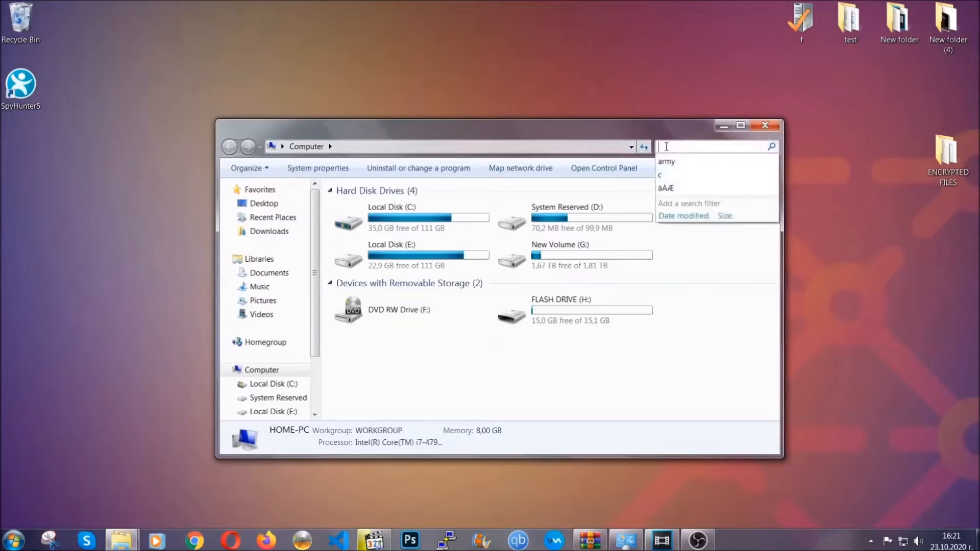
type("fileextension:exe E")
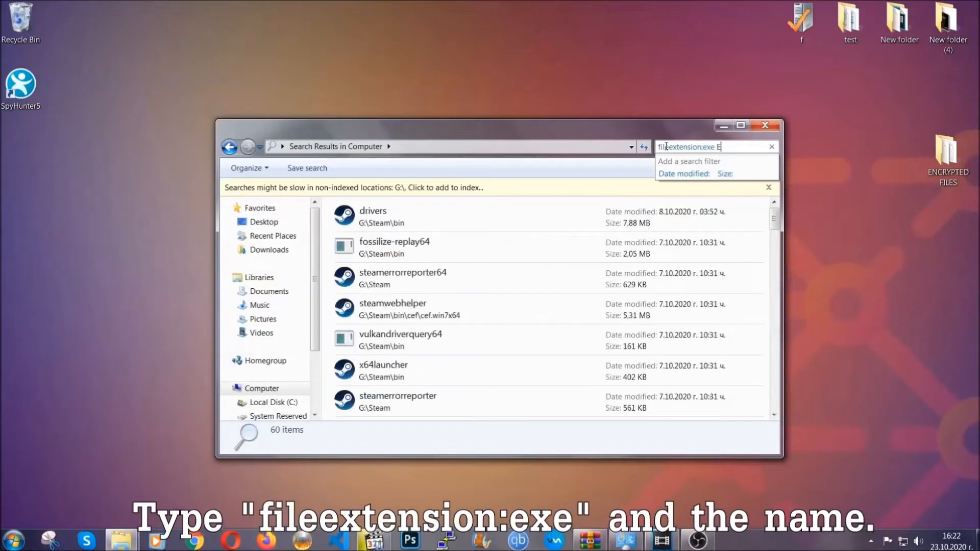
type("xample Virus Name")
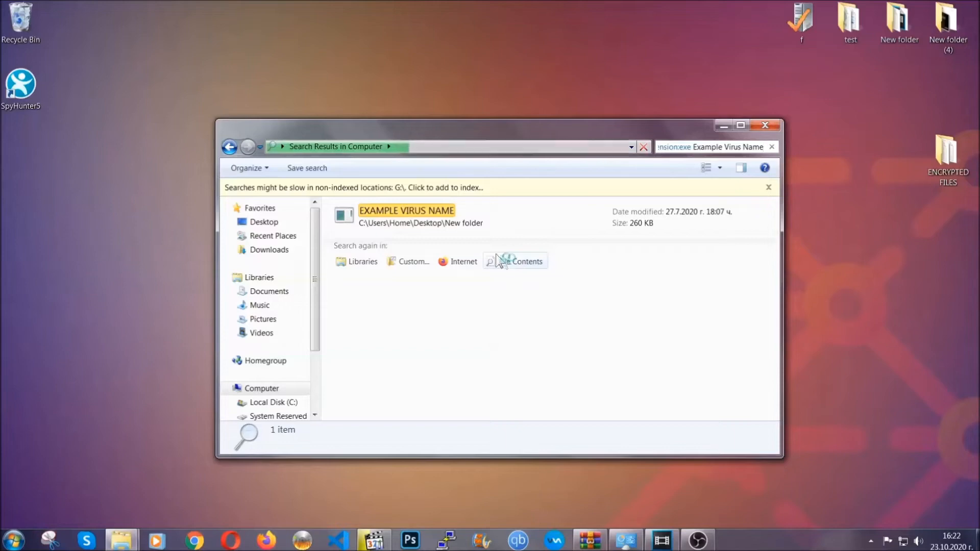
Delete the found EXAMPLE VIRUS NAME executable to the Recycle Bin and close the search window.
left_click(406, 215)
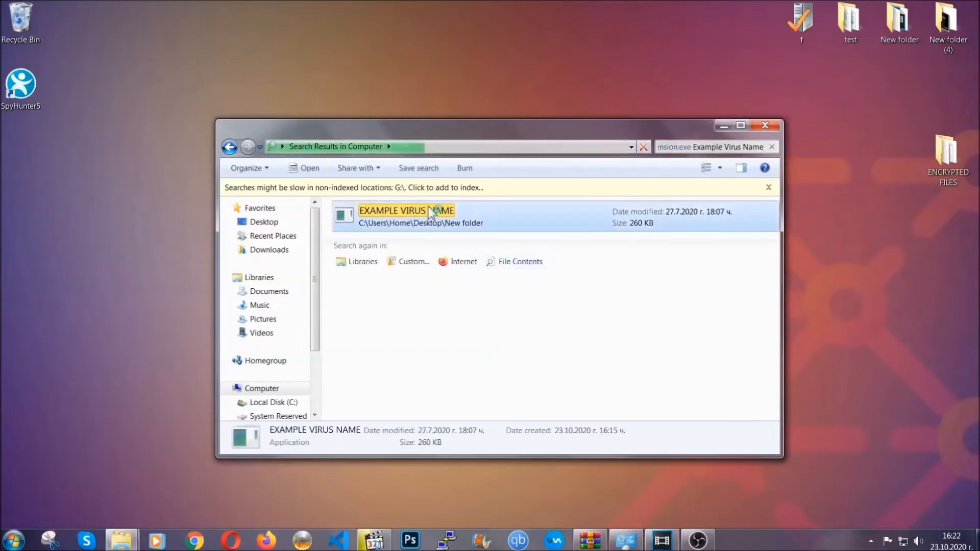
right_click(406, 215)
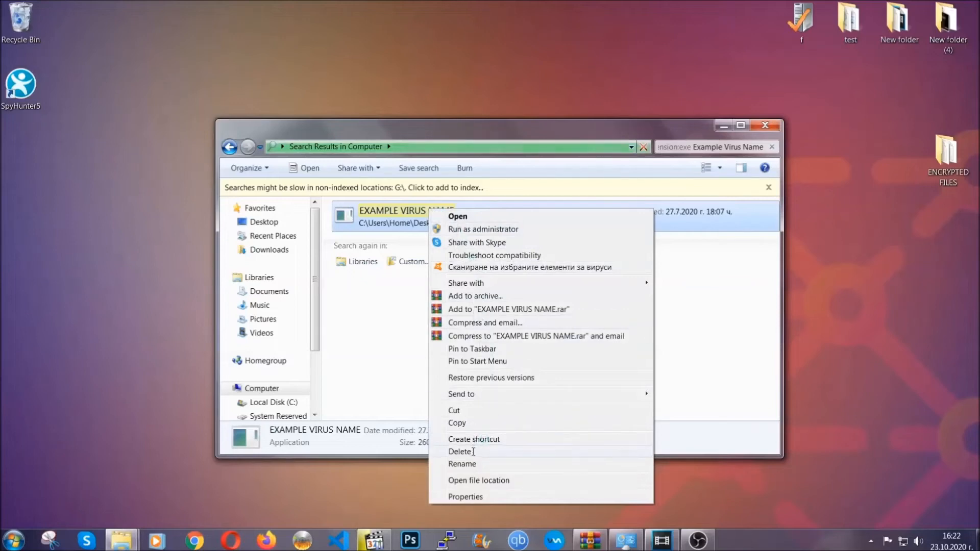
left_click(461, 451)
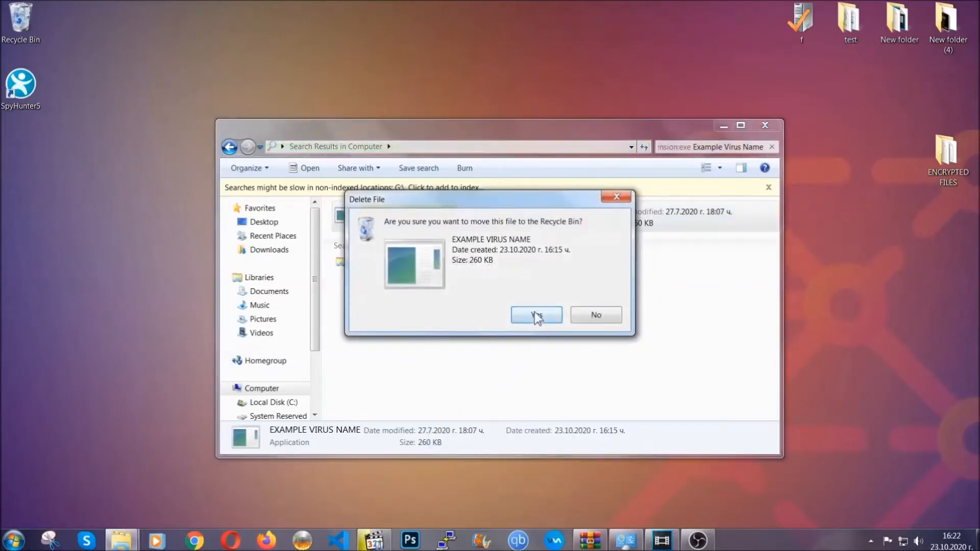
left_click(536, 314)
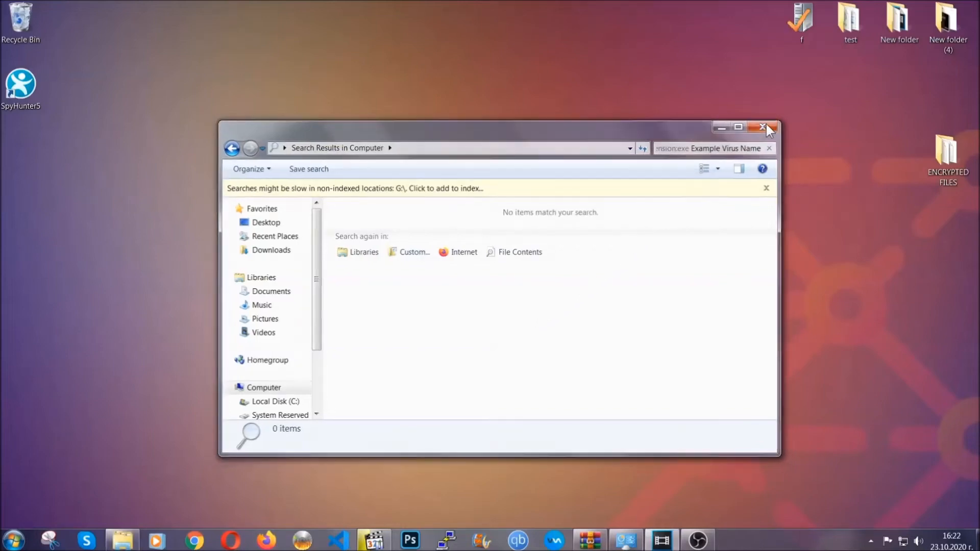
left_click(765, 127)
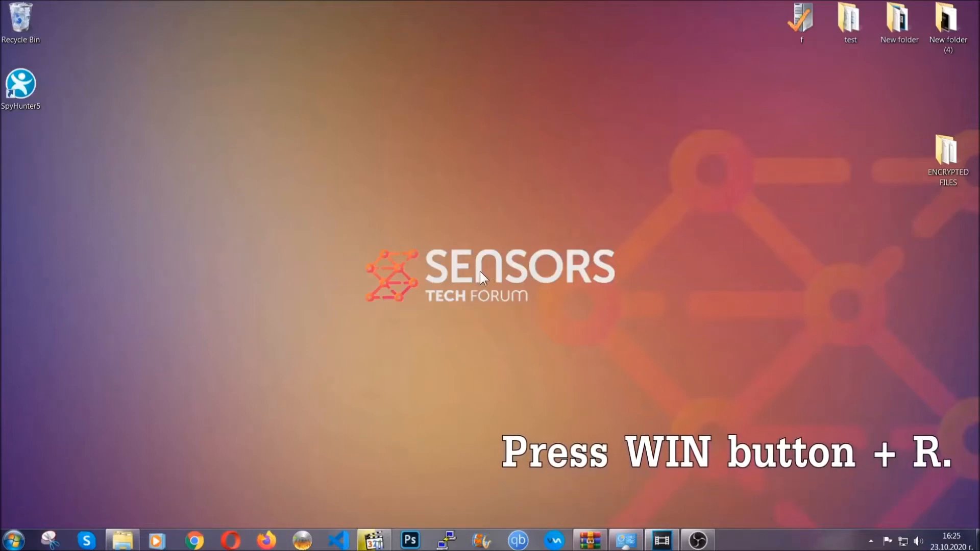
Launch Registry Editor by running REGEDIT from the Win+R dialog.
key("win+r")
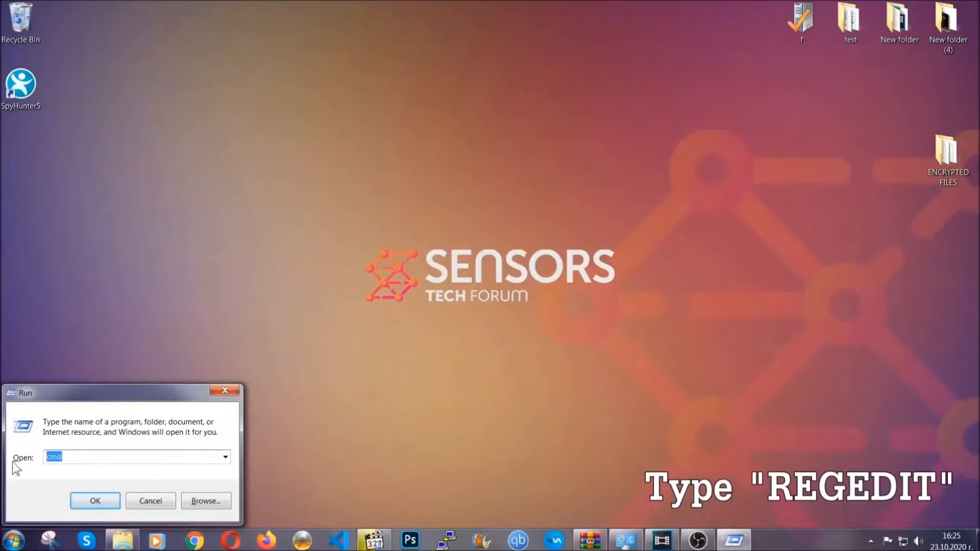
type("REGEDIT")
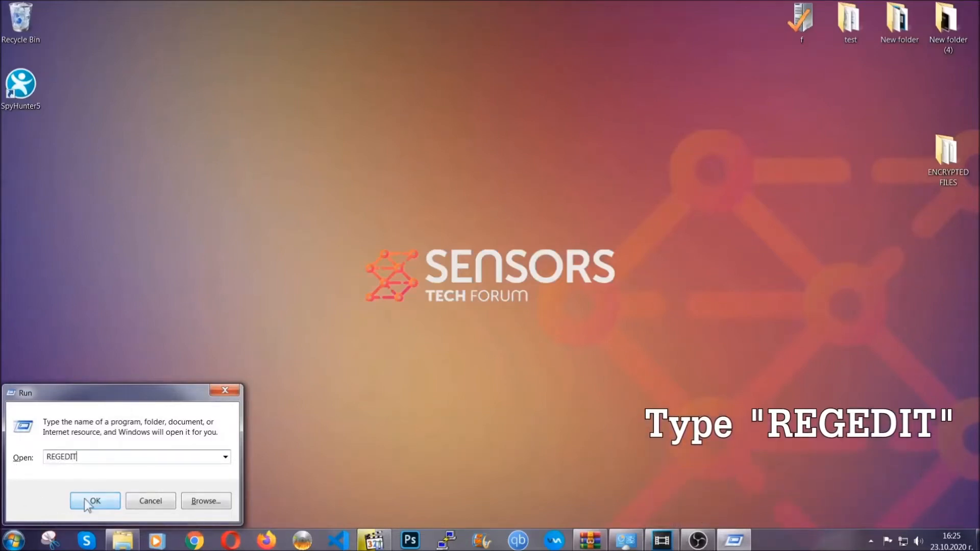
left_click(93, 500)
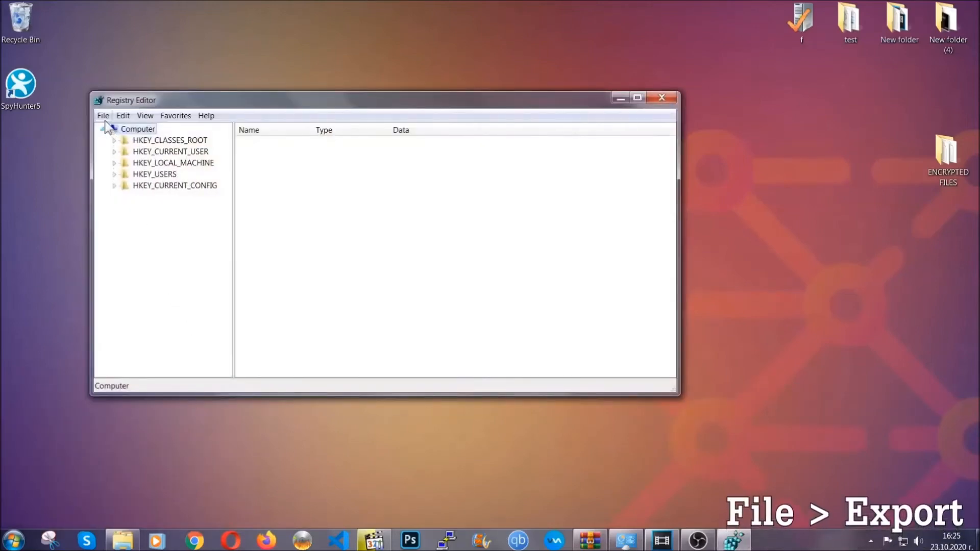
Export the entire registry to the desktop as a file named BACKUP.
left_click(102, 116)
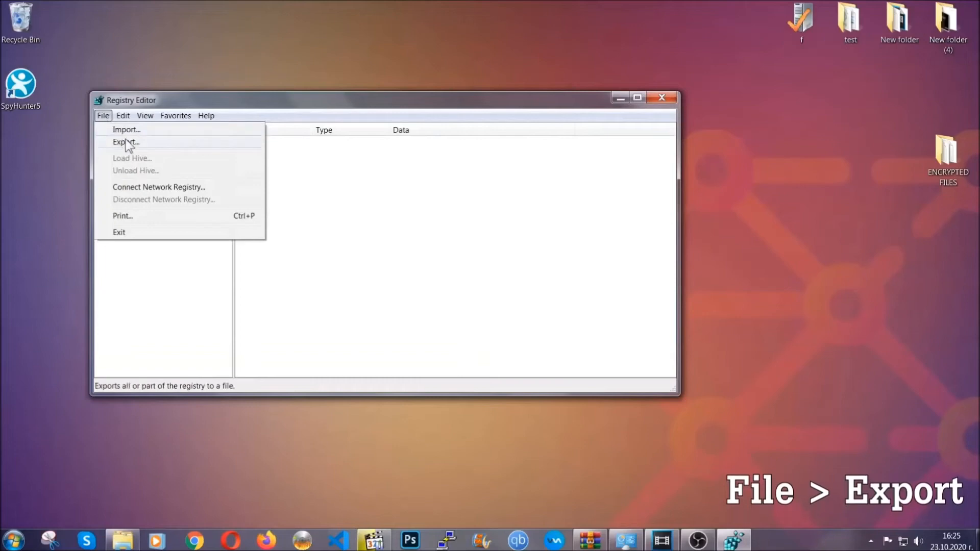
left_click(126, 142)
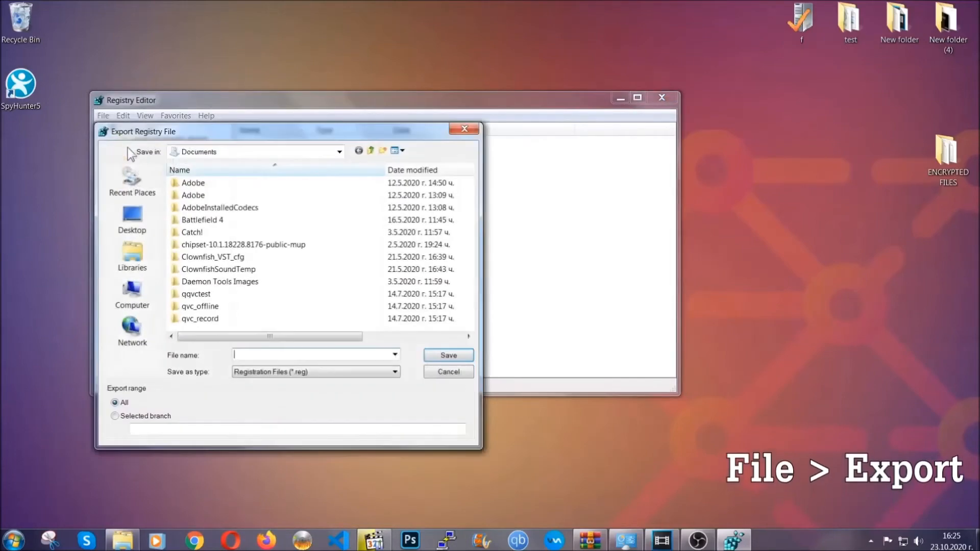
left_click(132, 218)
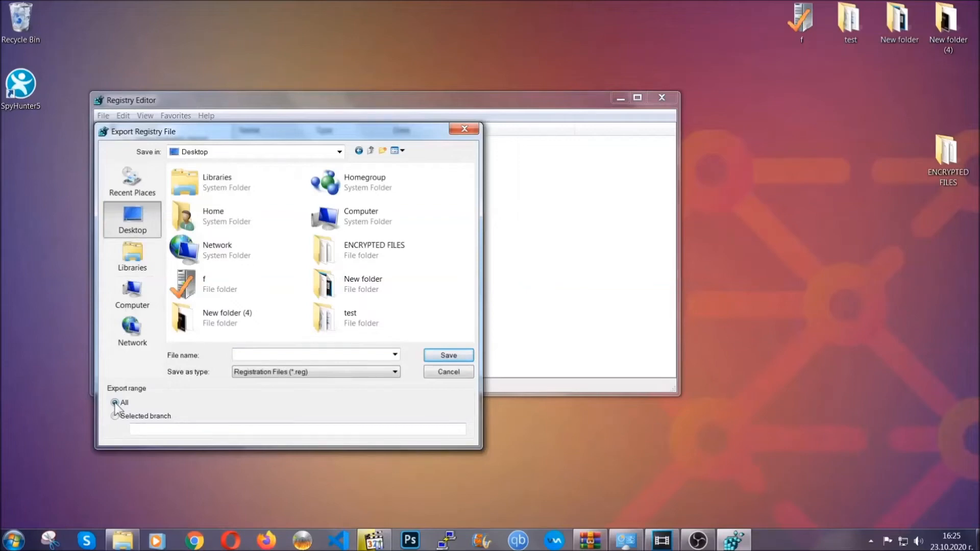
left_click(312, 355)
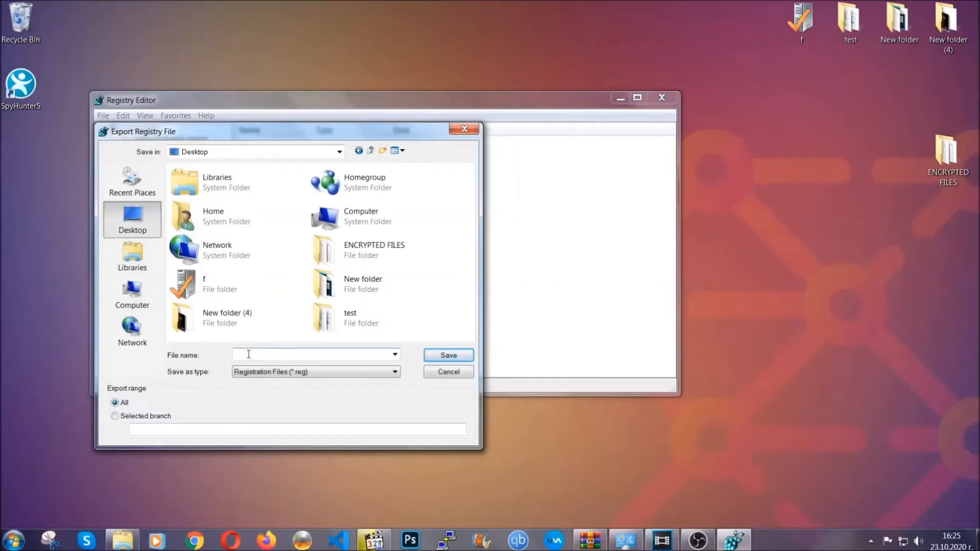
type("BACKUP")
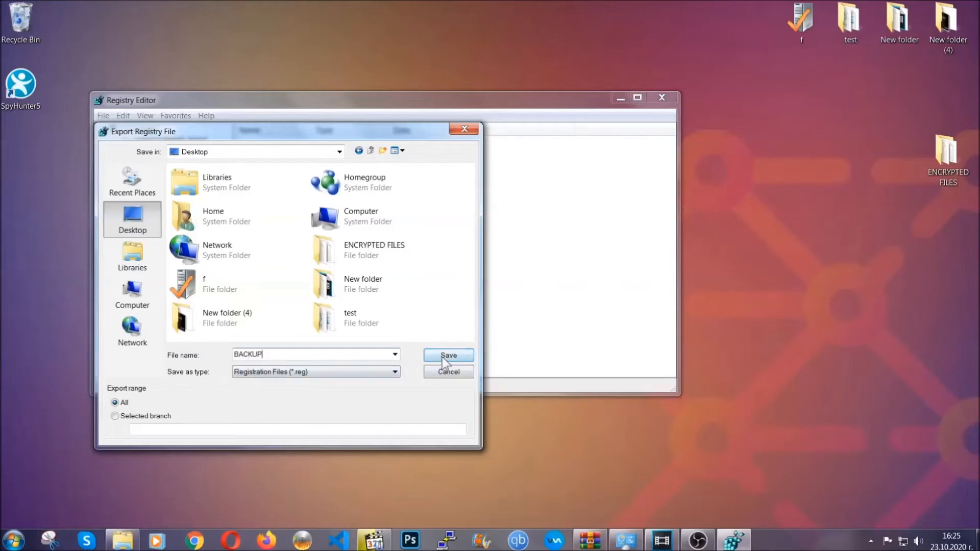
left_click(447, 355)
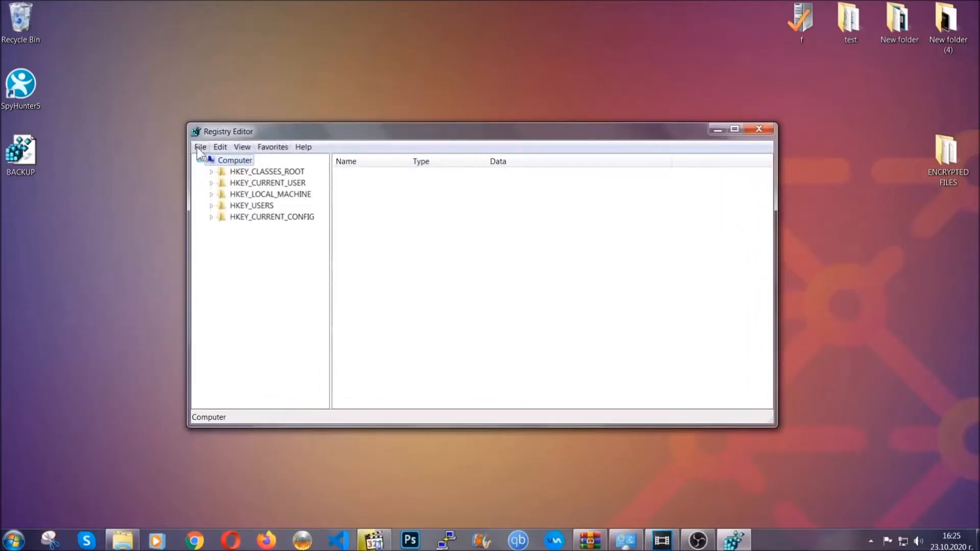
Select HKEY_CURRENT_USER and bring up the Find dialog with Ctrl+F.
left_click(200, 147)
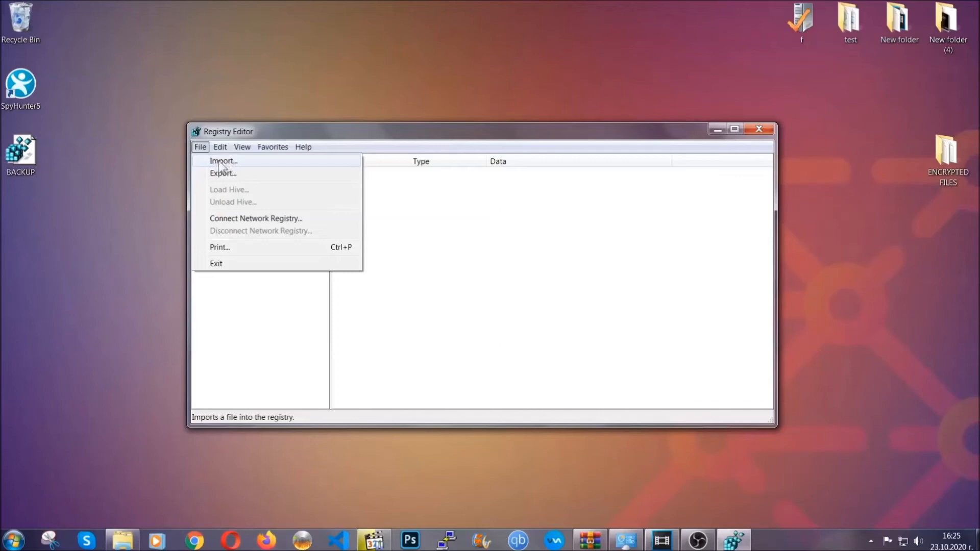
left_click(200, 147)
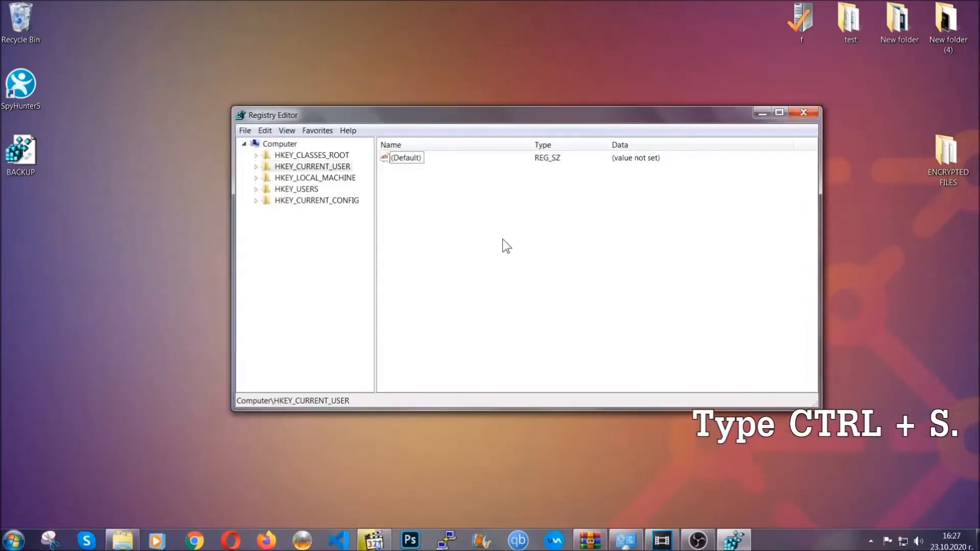
key("ctrl+f")
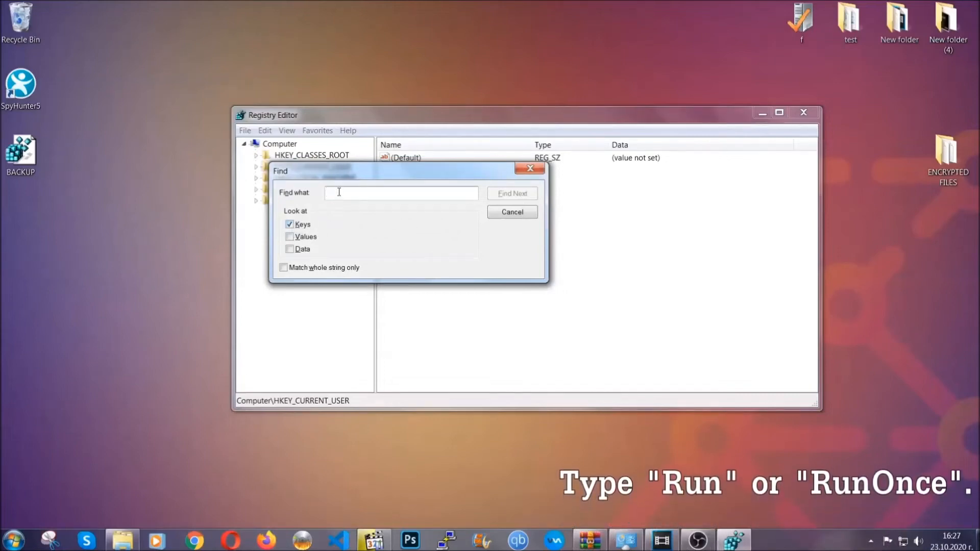
Find the RunOnce key and select the nearby Run key showing the THE VIRUS value.
type("RunOnce")
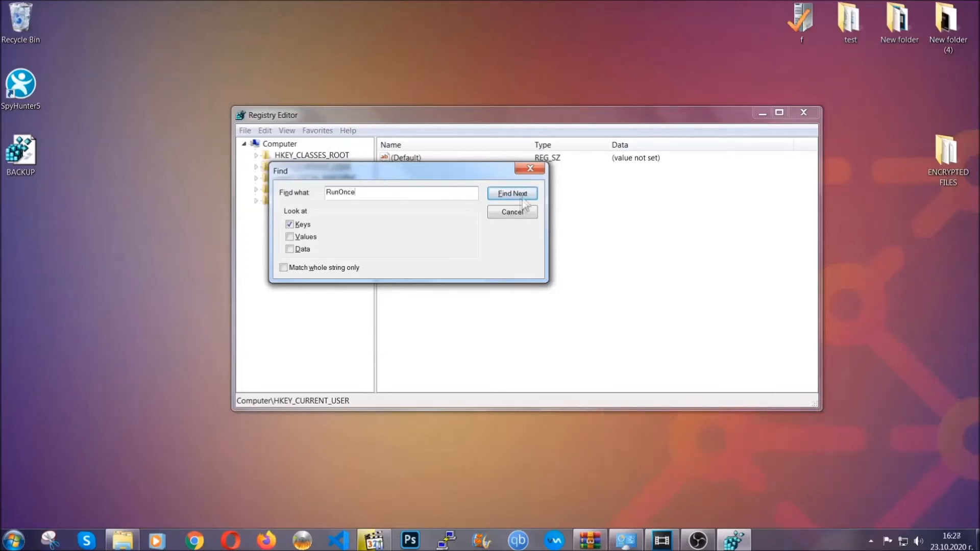
left_click(511, 193)
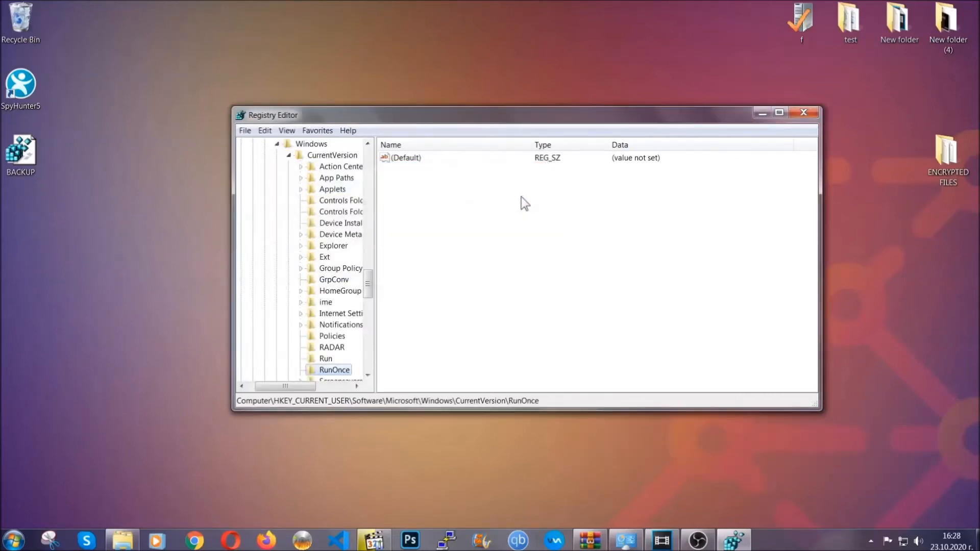
scroll("down", 3)
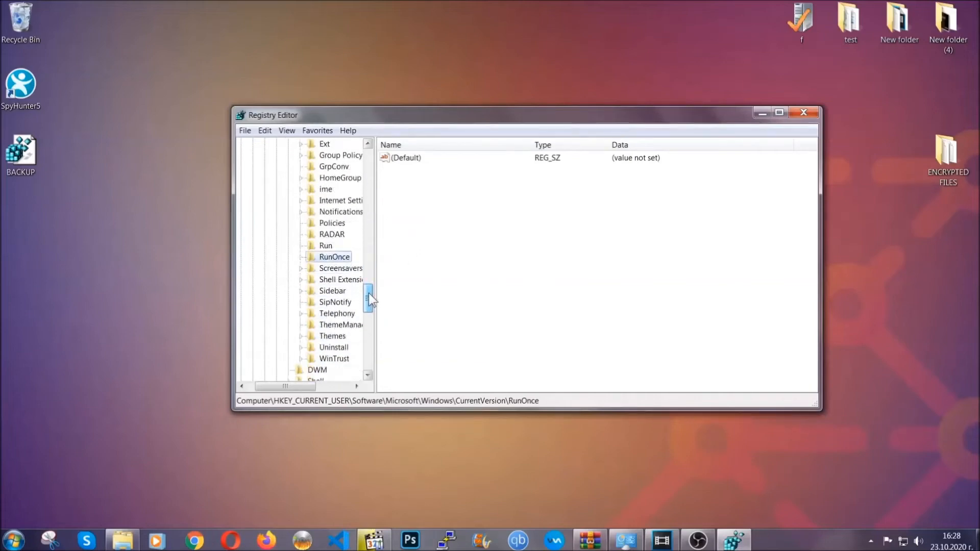
left_click(325, 245)
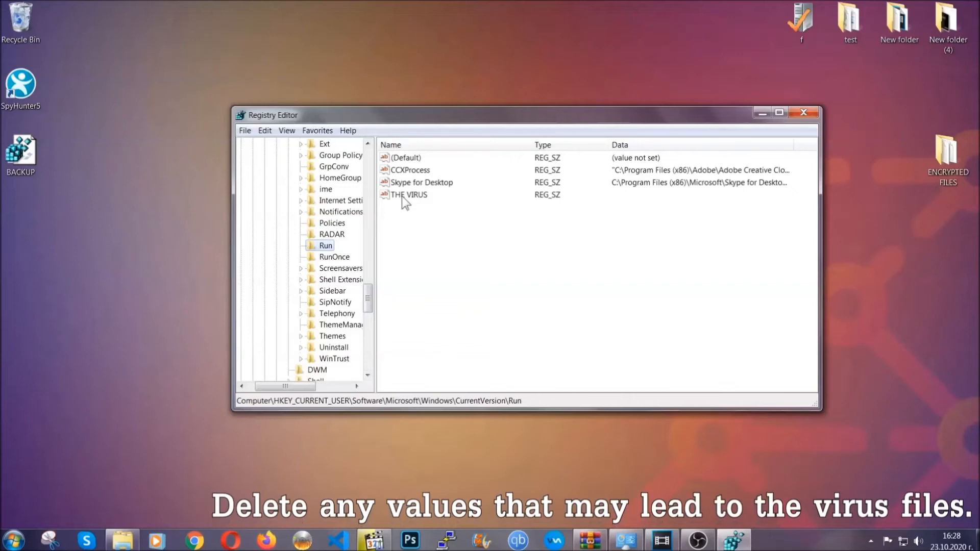
Delete THE VIRUS value from the Run key, confirm with Yes, and close Registry Editor.
right_click(409, 194)
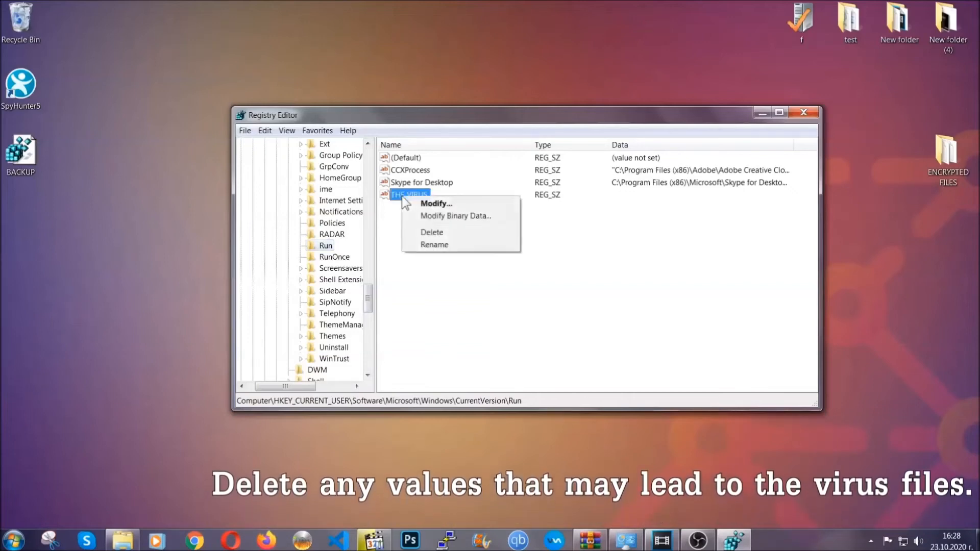
left_click(430, 232)
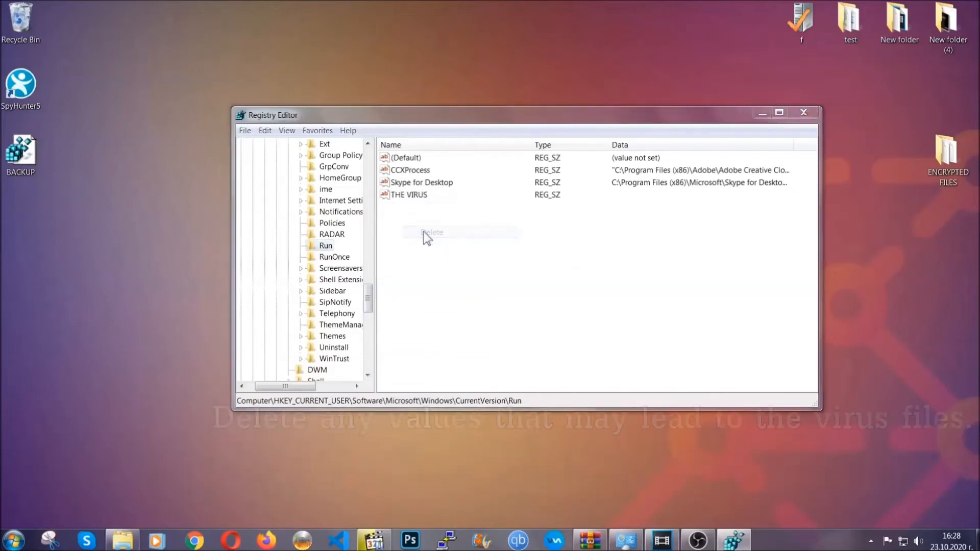
left_click(432, 231)
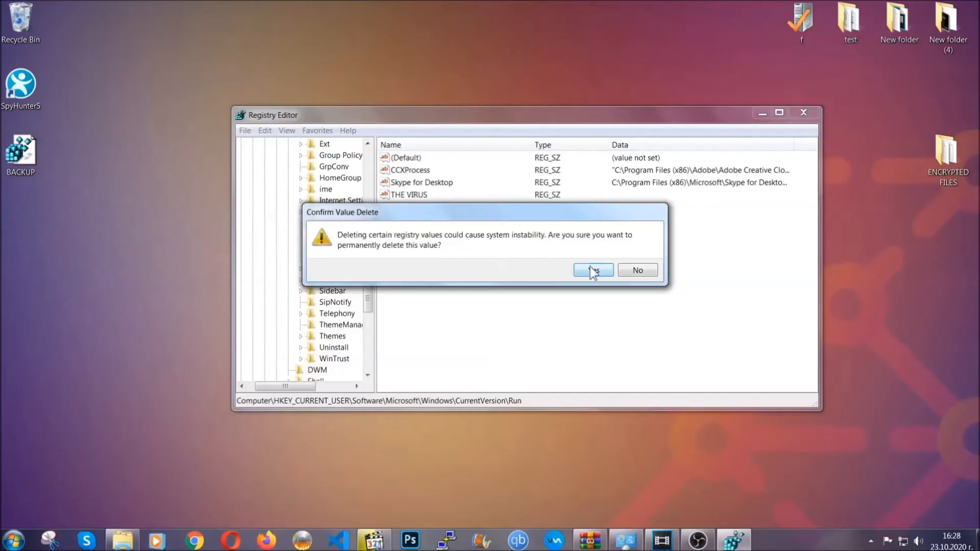
left_click(589, 270)
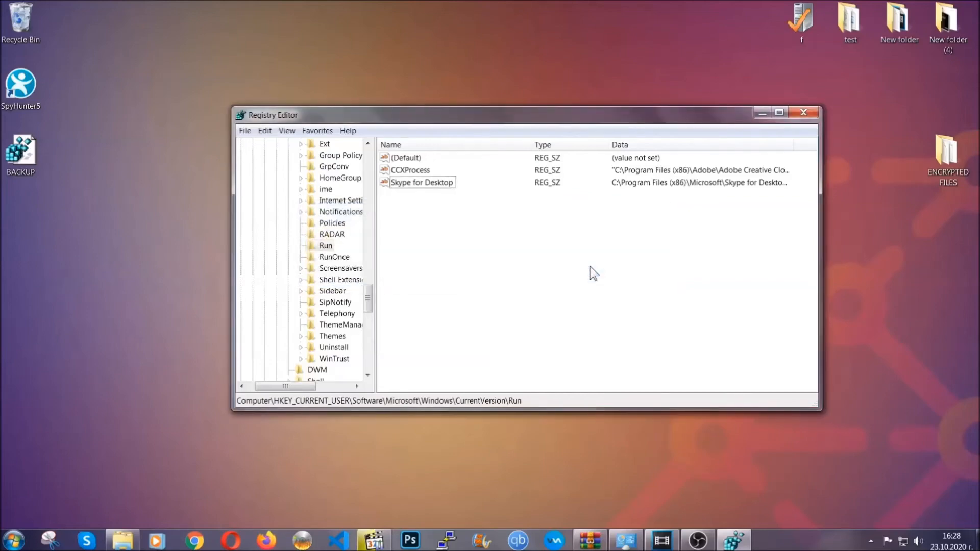
mouse_move(814, 113)
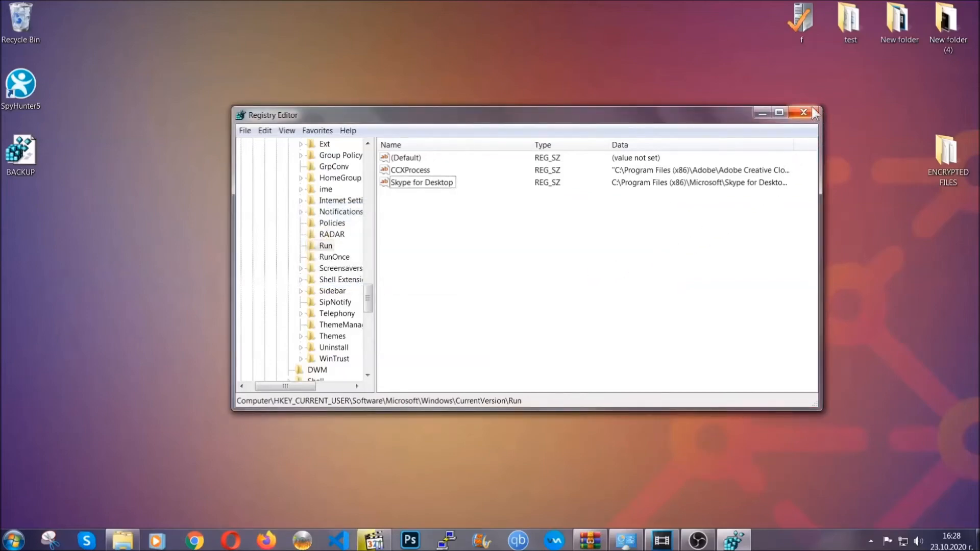
left_click(803, 113)
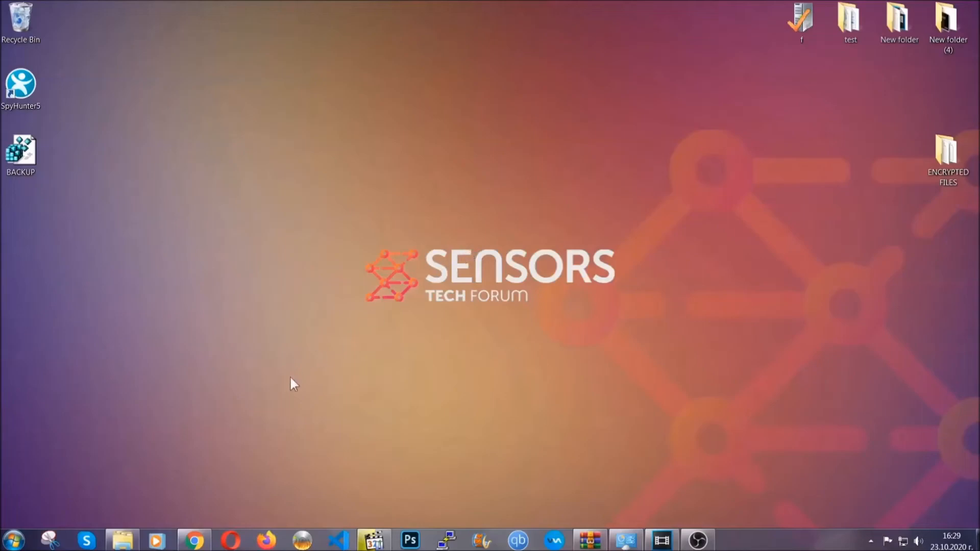
Open the Decrypt (Recover) Files article in Chrome, select its URL, and scroll to the Methods list.
left_click(194, 540)
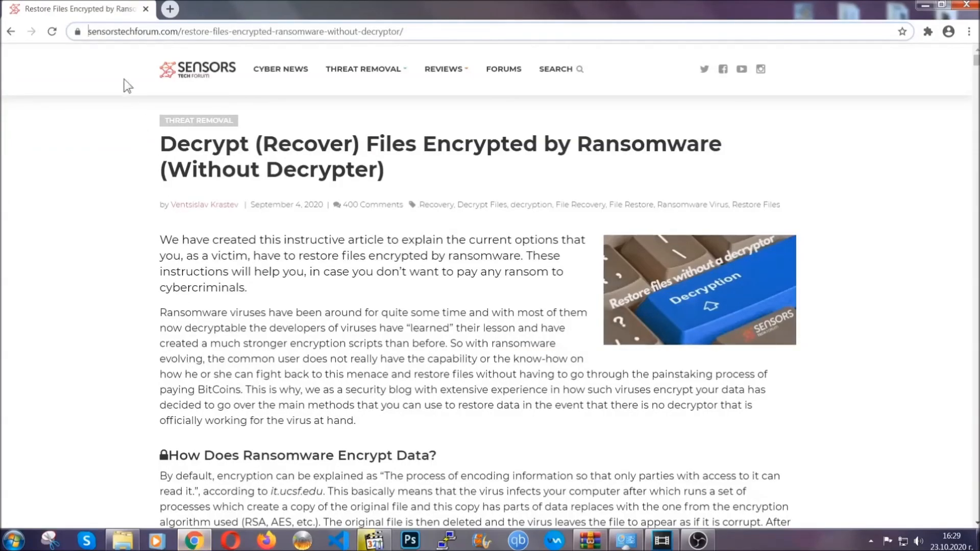
left_click(244, 31)
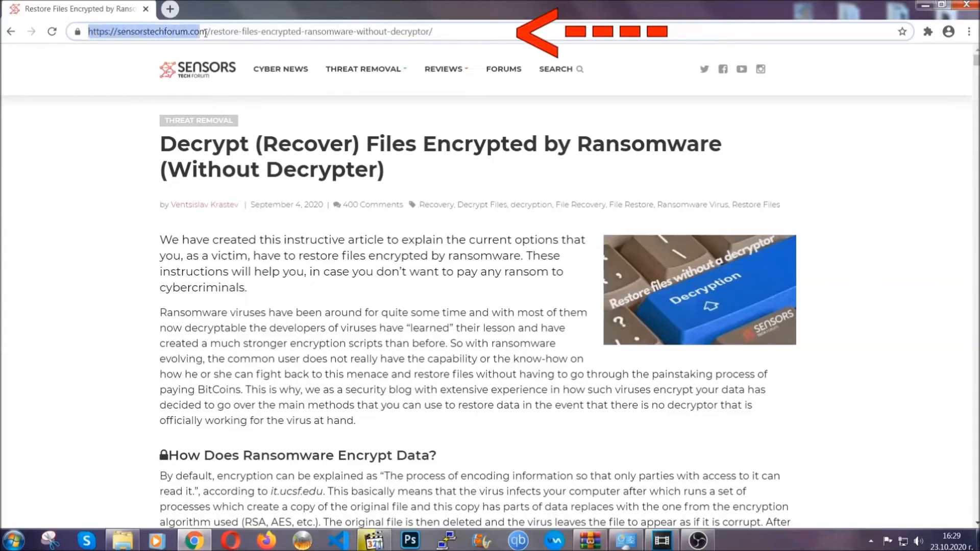
left_click(256, 32)
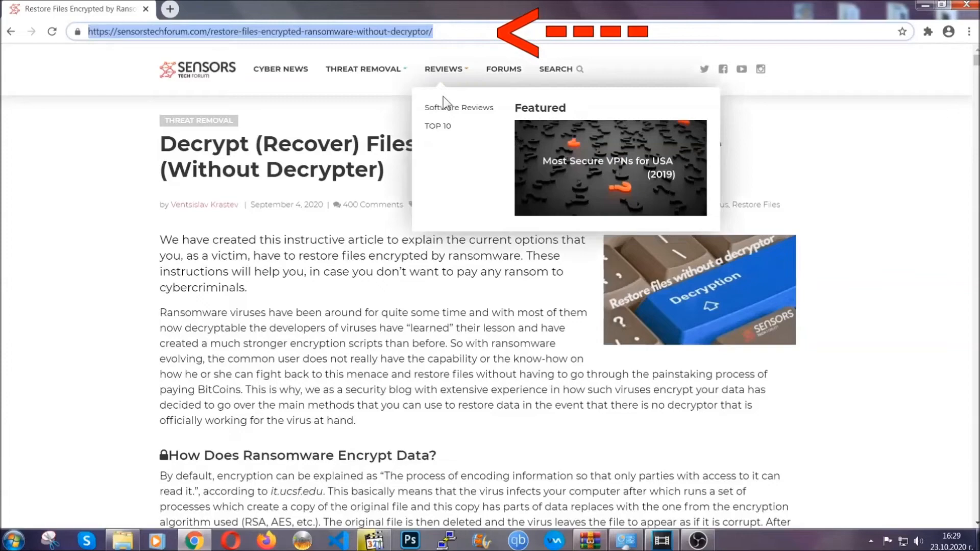
scroll("down", 3)
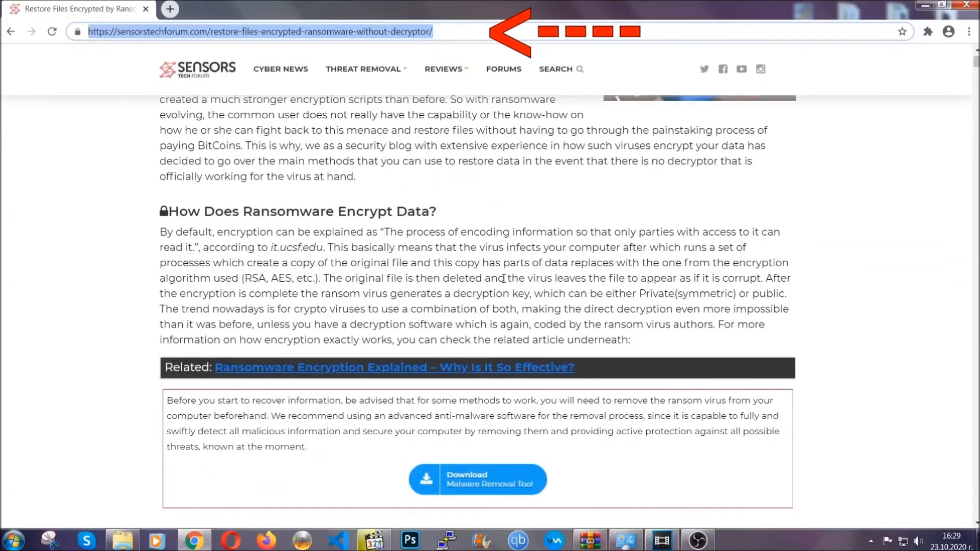
scroll("down", 3)
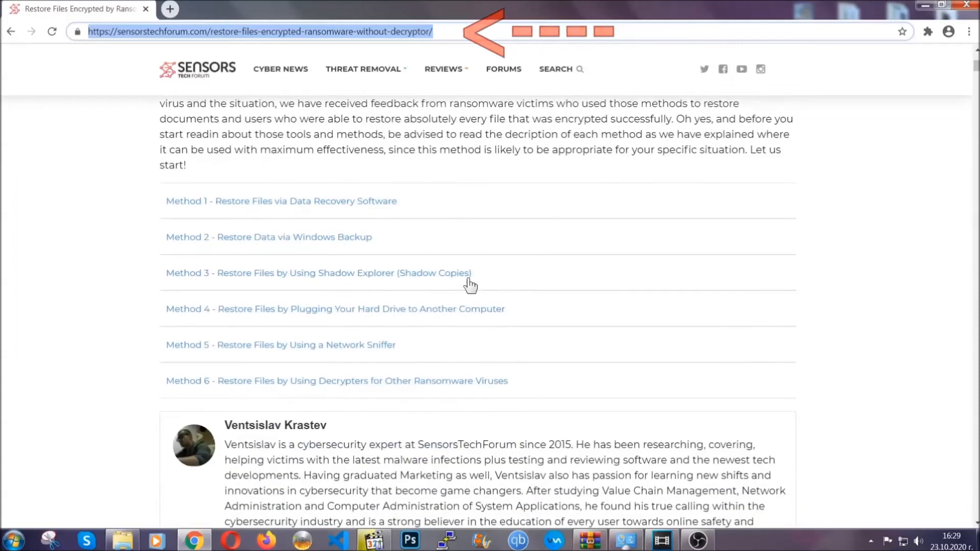
mouse_move(235, 253)
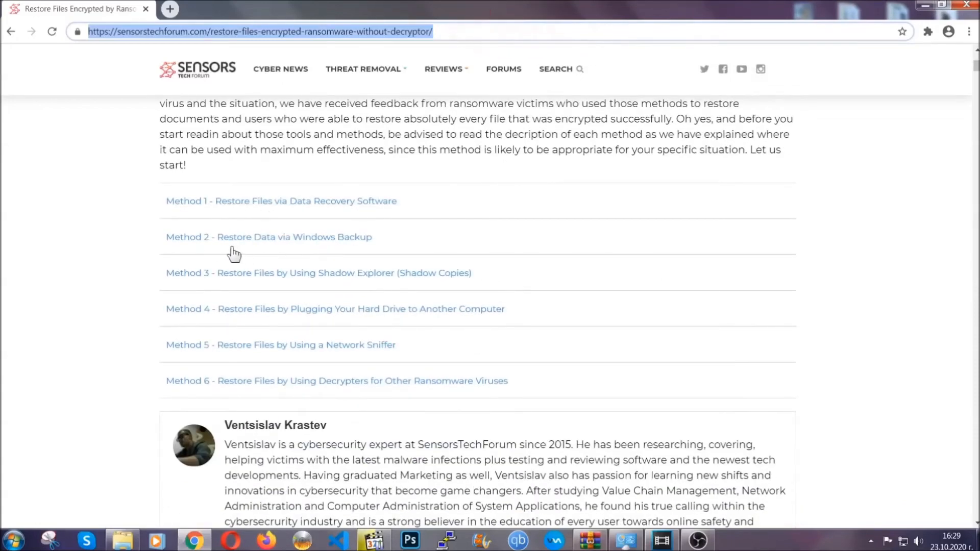
mouse_move(331, 281)
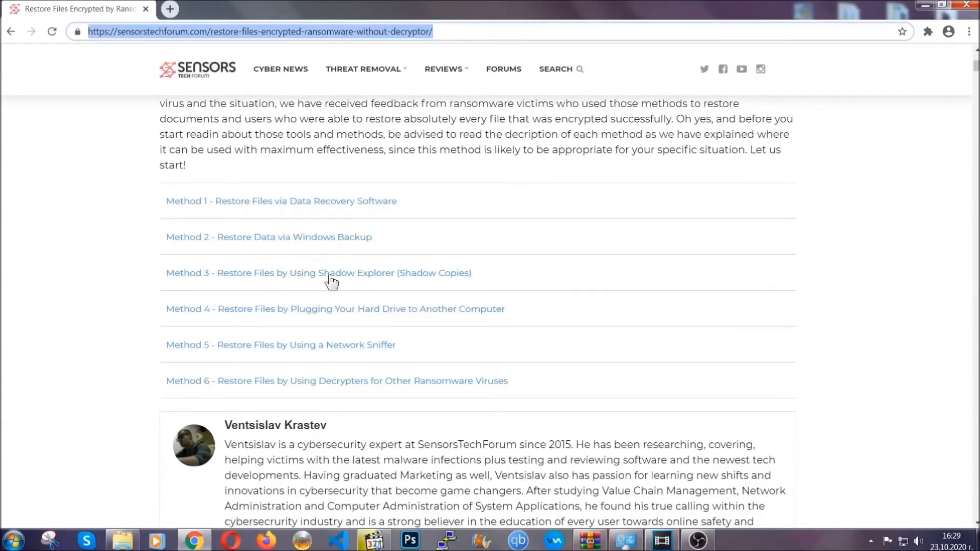
mouse_move(352, 323)
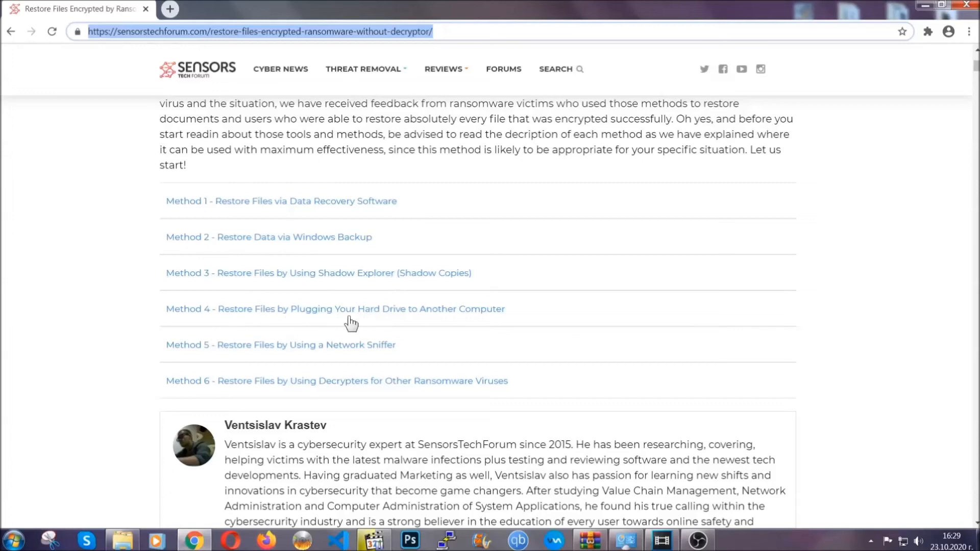
Expand Method 2 (Windows Backup), highlight its summary, and expand Step1 of its instructions.
left_click(268, 236)
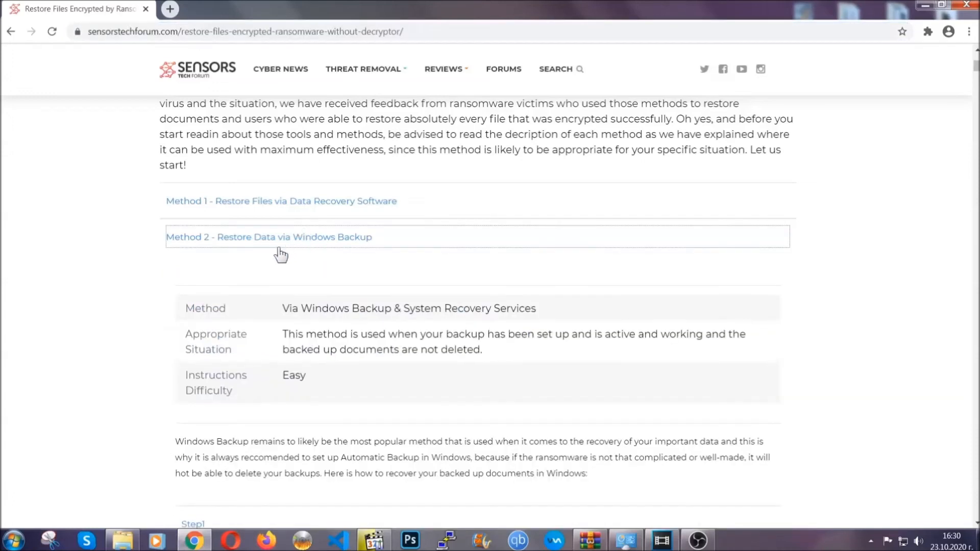
left_click_drag(282, 306, 350, 388)
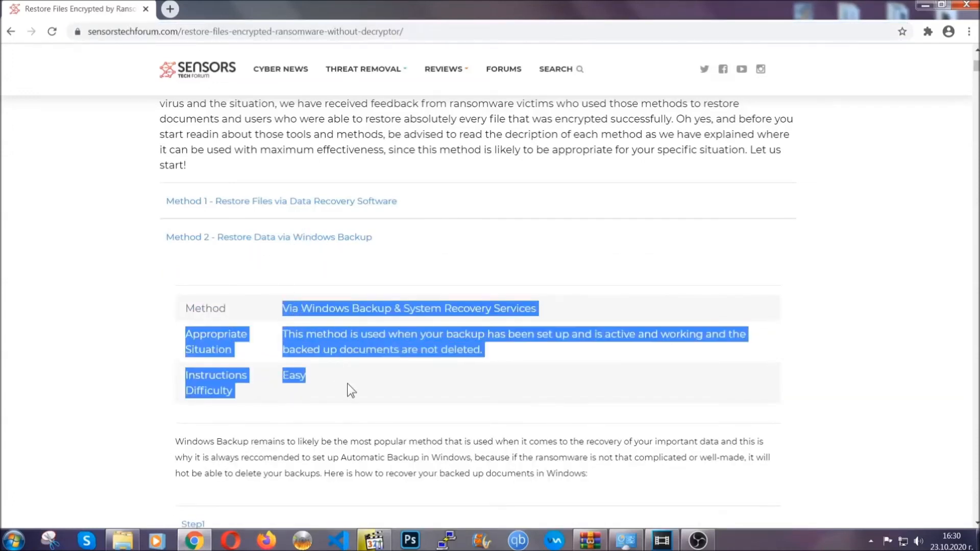
scroll("down", 3)
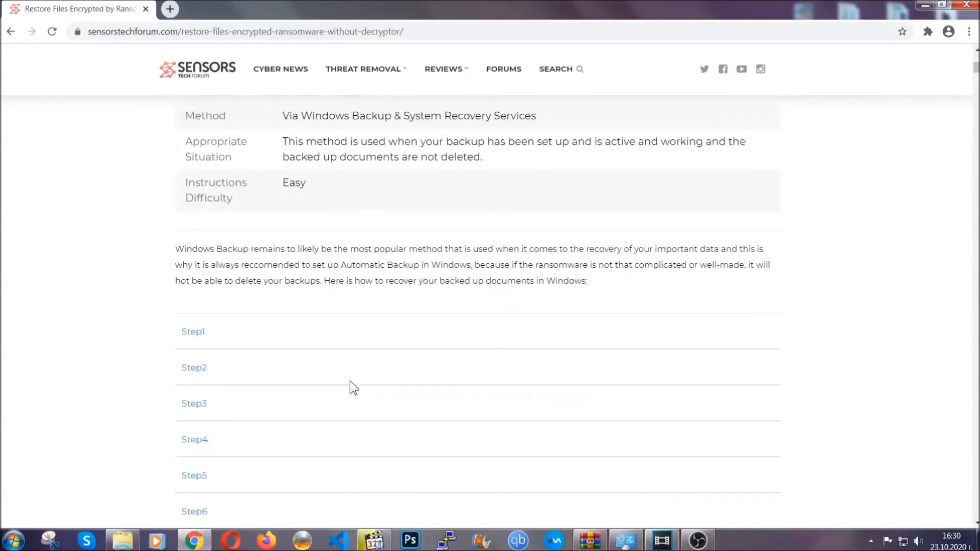
left_click(192, 331)
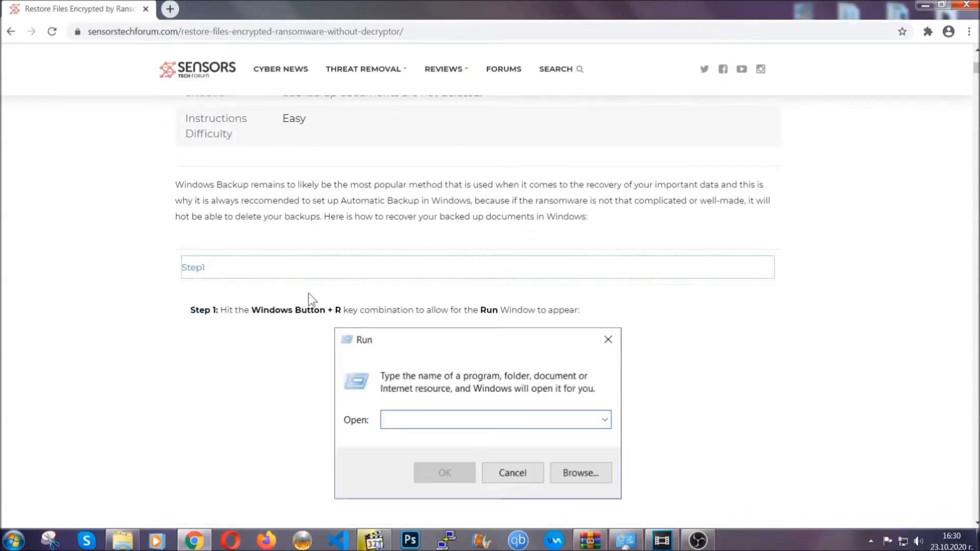
Review the remaining Windows Backup steps (ms-settings:windowsupdate), scroll to the top, and minimize Chrome.
scroll("down", 3)
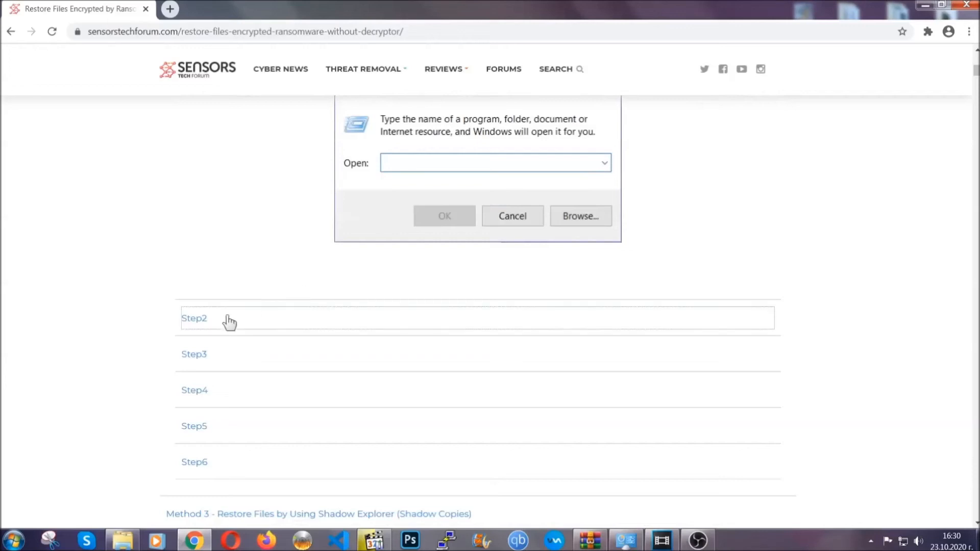
type("ms-settings:windowsupdate")
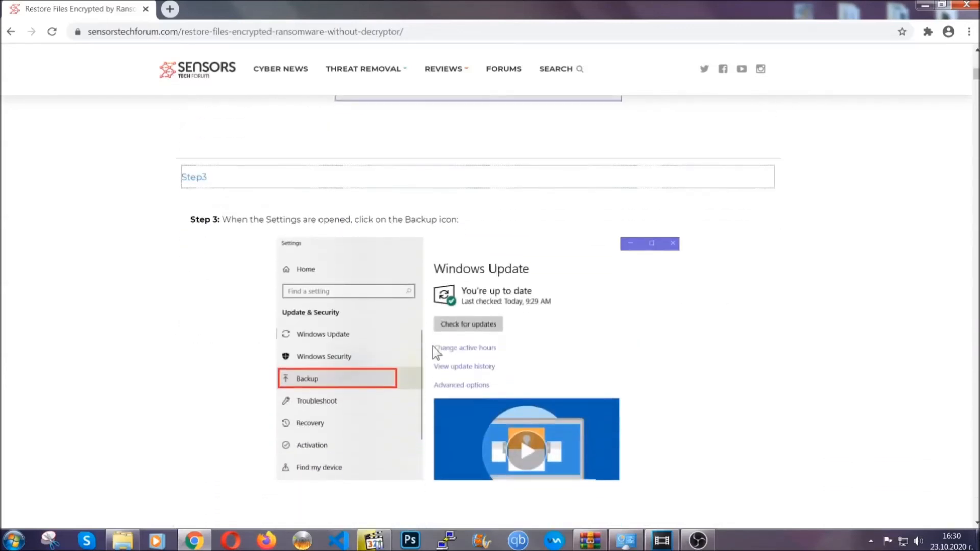
scroll("down", 3)
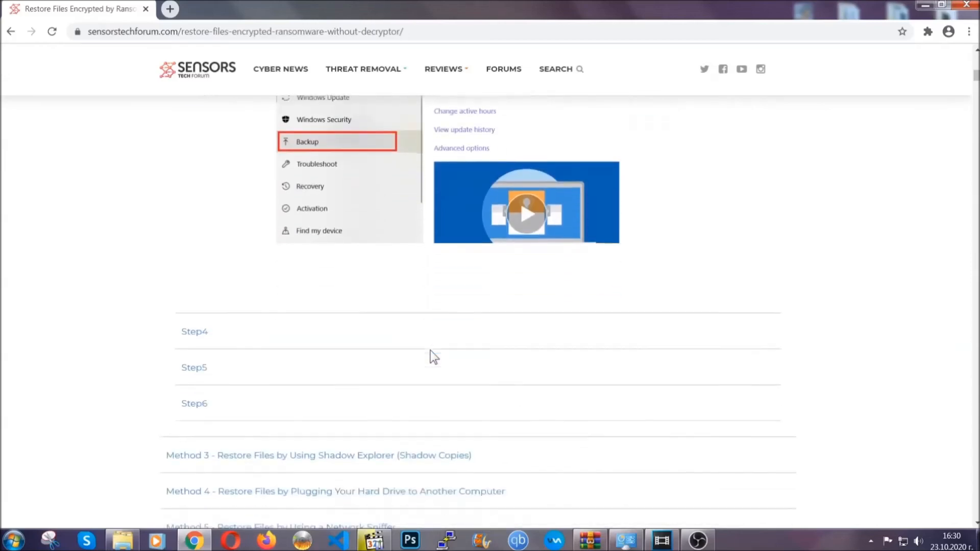
scroll("down", 3)
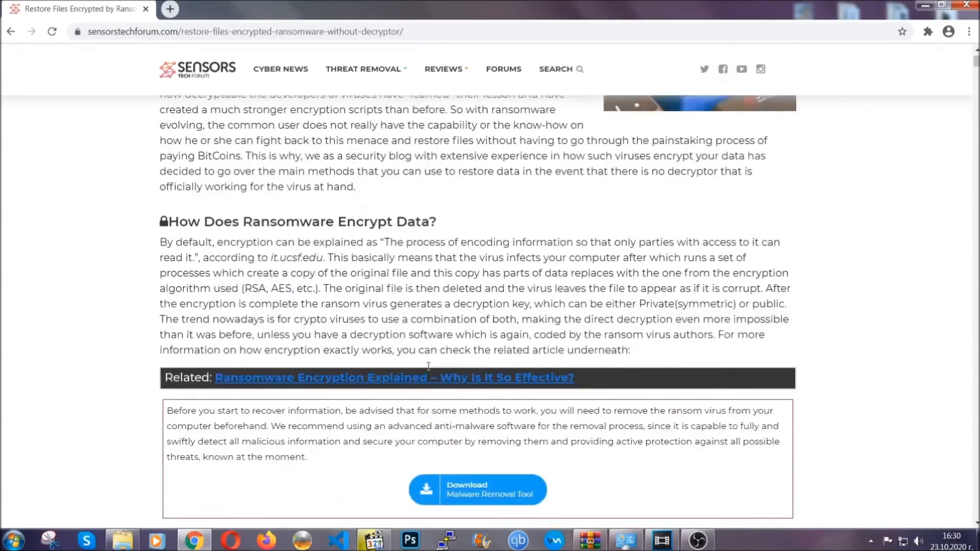
scroll("up", 3)
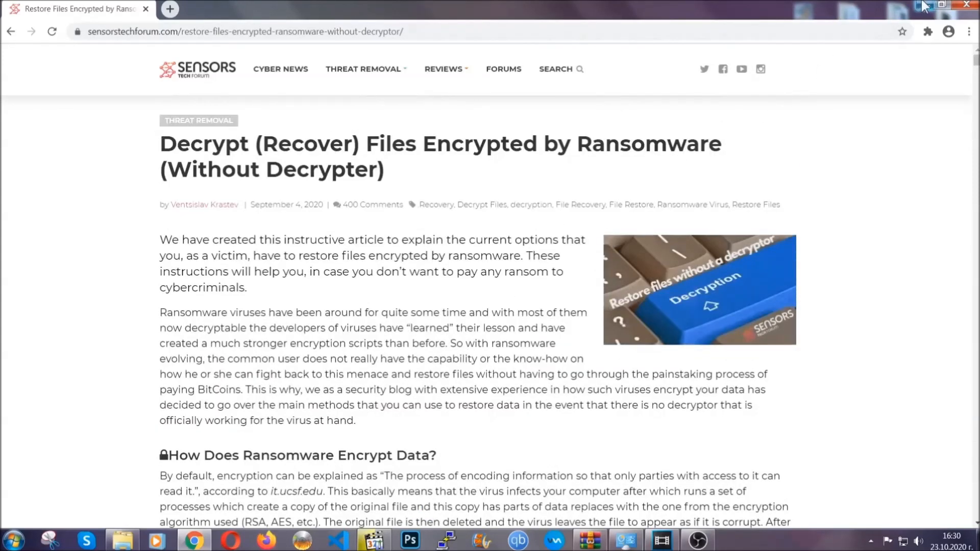
left_click(945, 5)
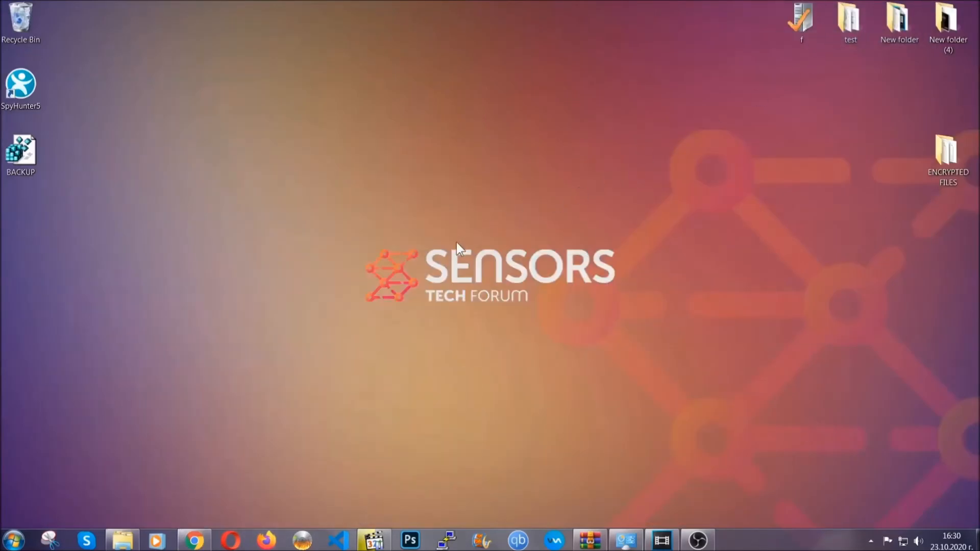